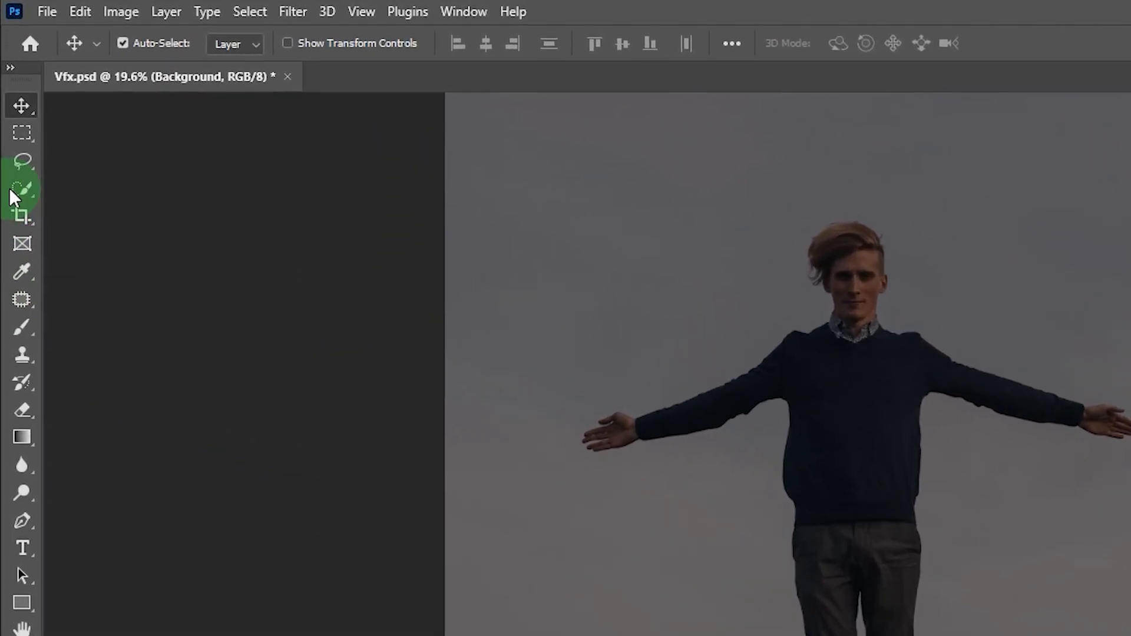
Select the man with Select Subject, copy him to Layer 1, and target Background.
{"action": "left_click", "coordinate": [22, 189]}
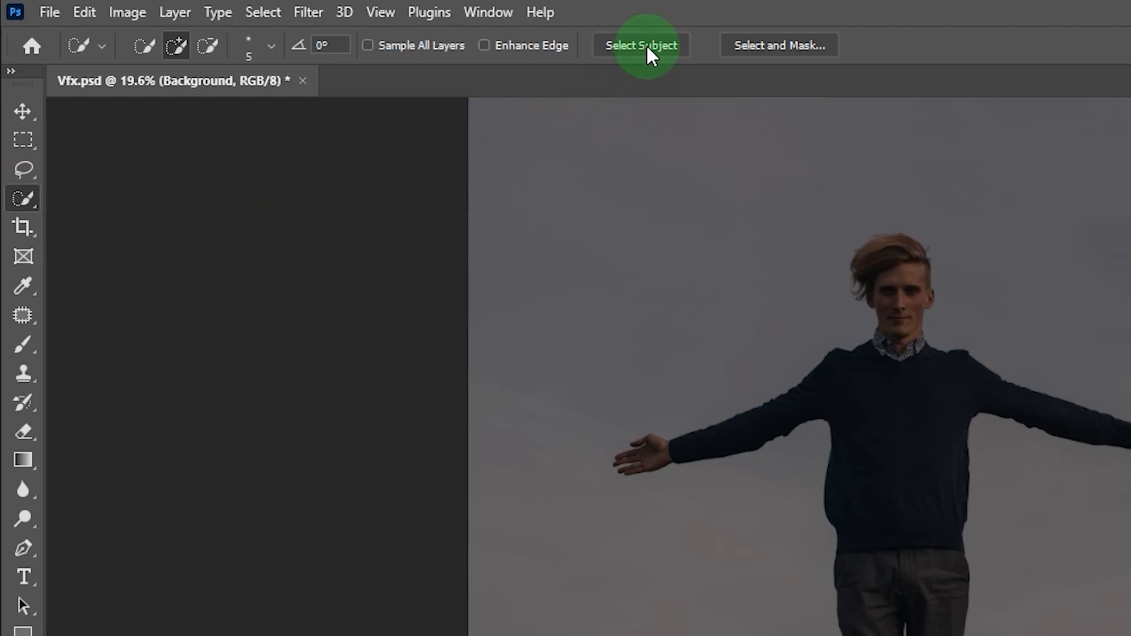
{"action": "left_click", "coordinate": [640, 45]}
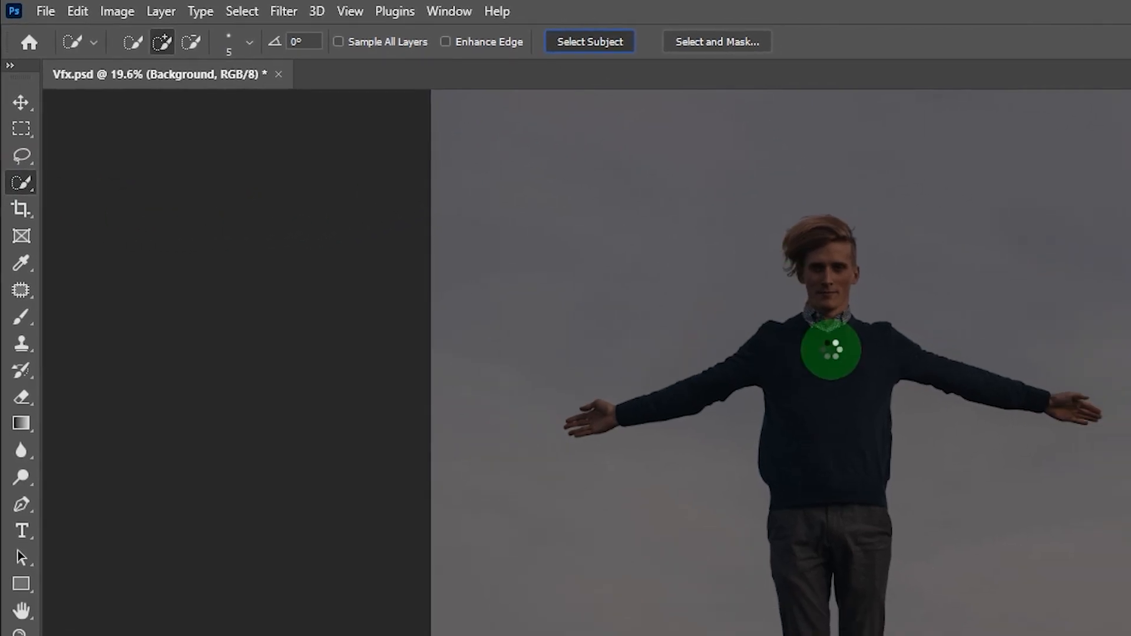
{"action": "left_click", "coordinate": [589, 41]}
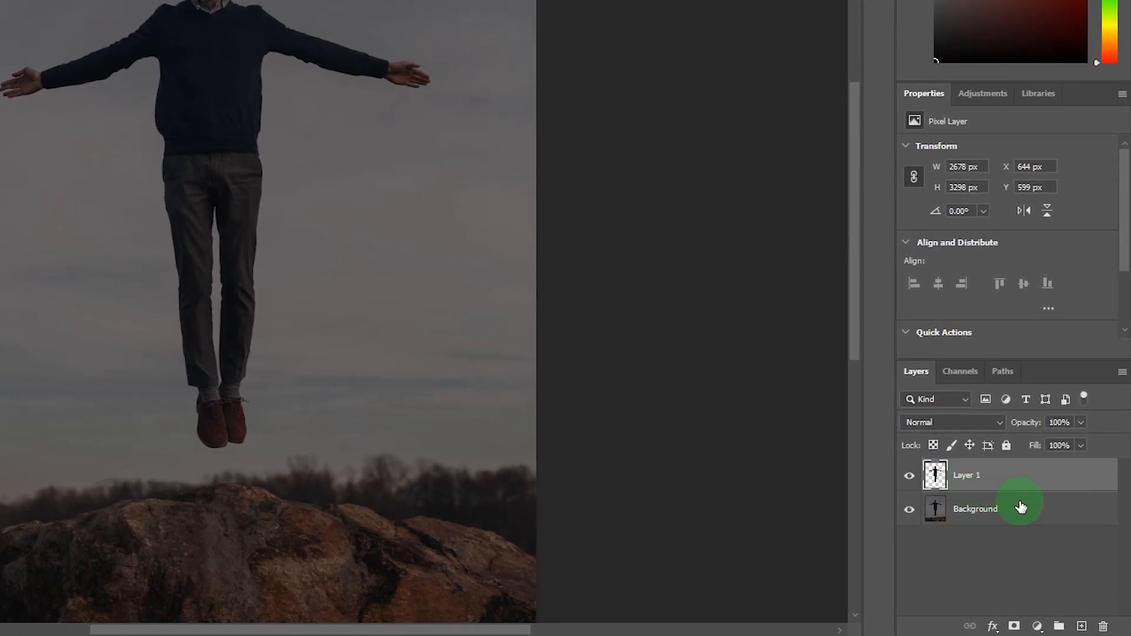
{"action": "left_click", "coordinate": [1082, 627]}
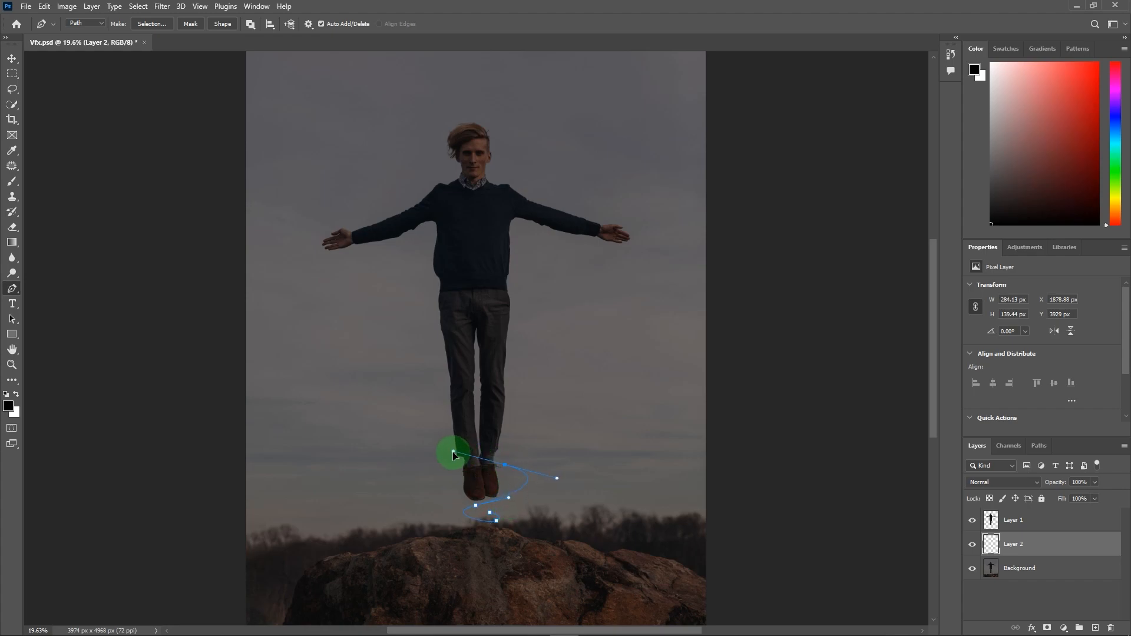
Draw a Pen spiral from the man's feet, around his legs and torso, past his head.
{"action": "left_click_drag", "start_coordinate": [453, 453], "coordinate": [476, 247]}
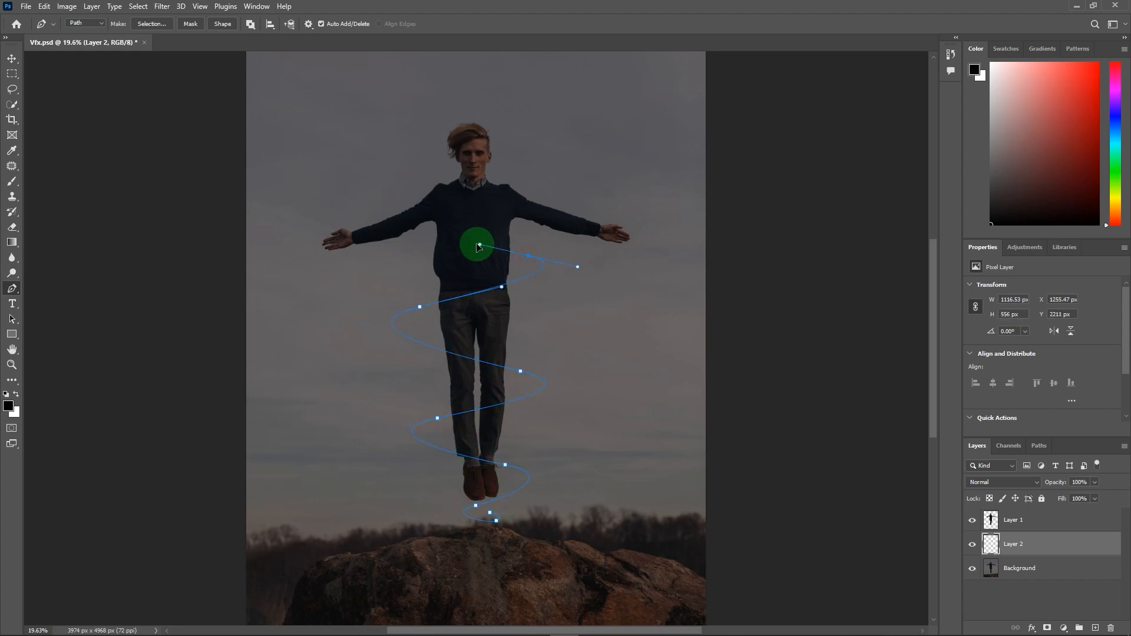
{"action": "left_click_drag", "start_coordinate": [476, 245], "coordinate": [469, 157]}
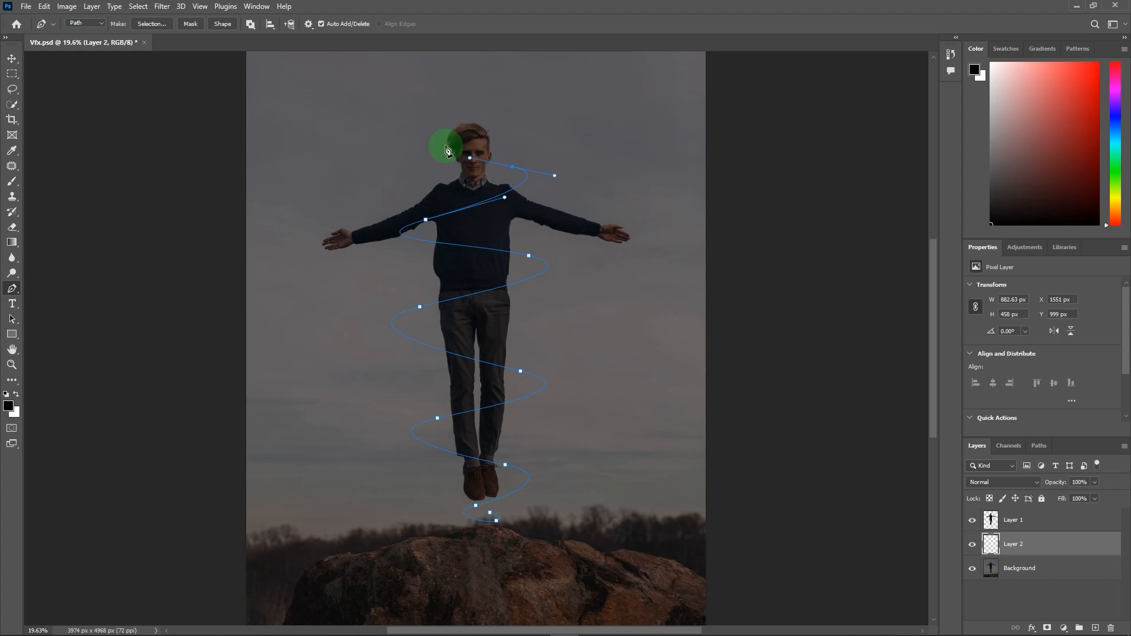
{"action": "left_click_drag", "start_coordinate": [447, 148], "coordinate": [478, 65]}
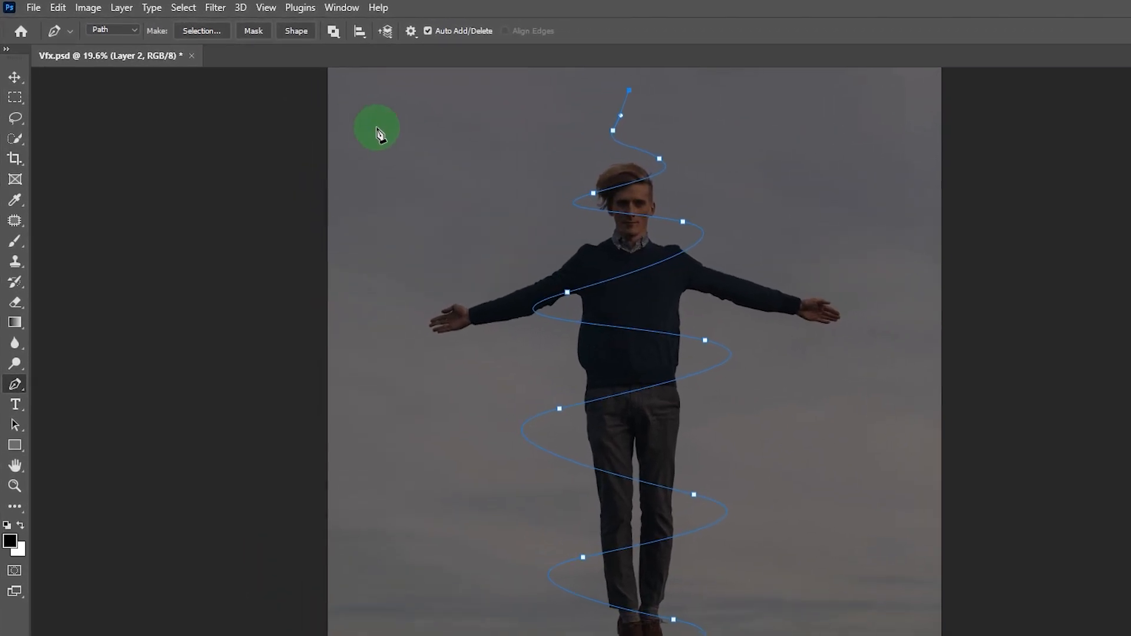
Render pink flames along the spiral path with length 537, width 79, interval 57.
{"action": "left_click", "coordinate": [215, 8]}
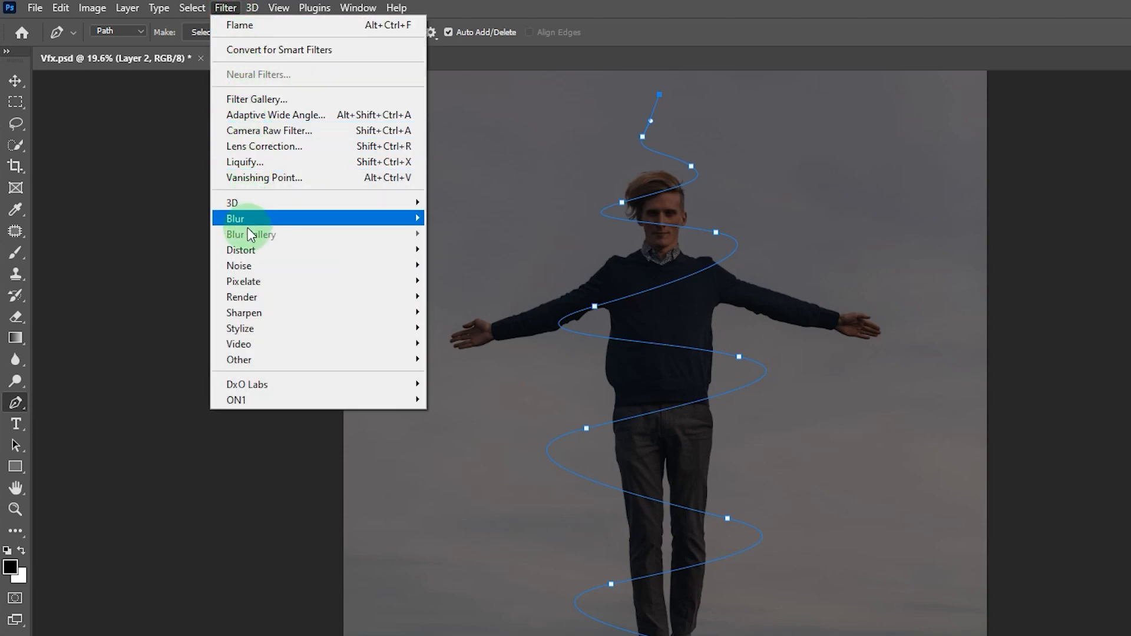
{"action": "mouse_move", "coordinate": [241, 297]}
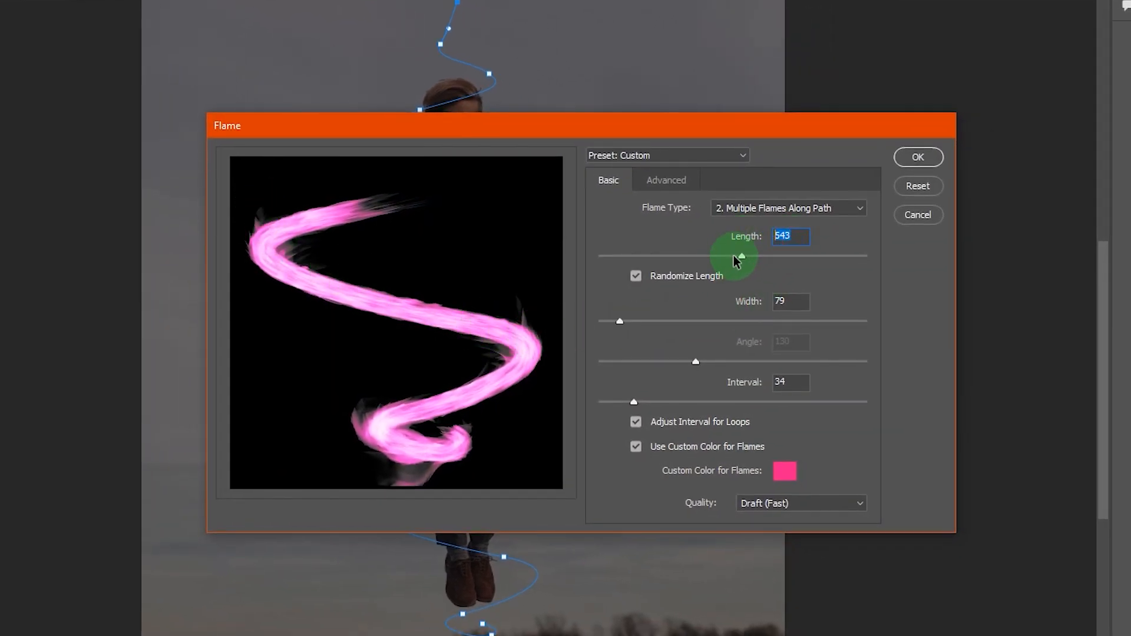
{"action": "left_click_drag", "start_coordinate": [739, 258], "coordinate": [685, 258]}
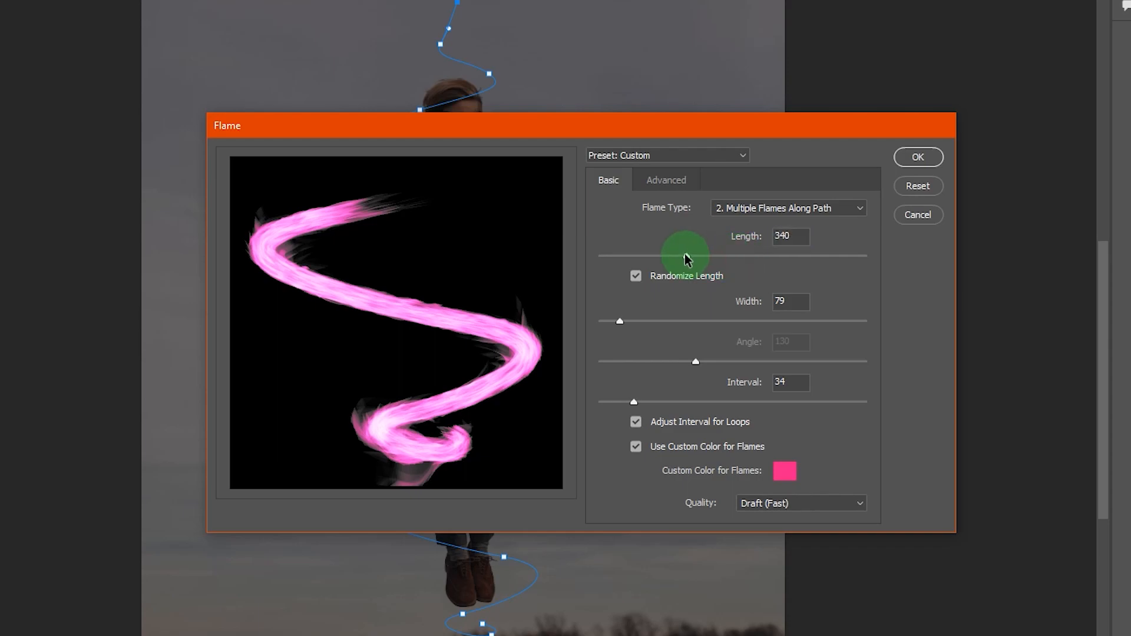
{"action": "left_click_drag", "start_coordinate": [688, 256], "coordinate": [746, 258]}
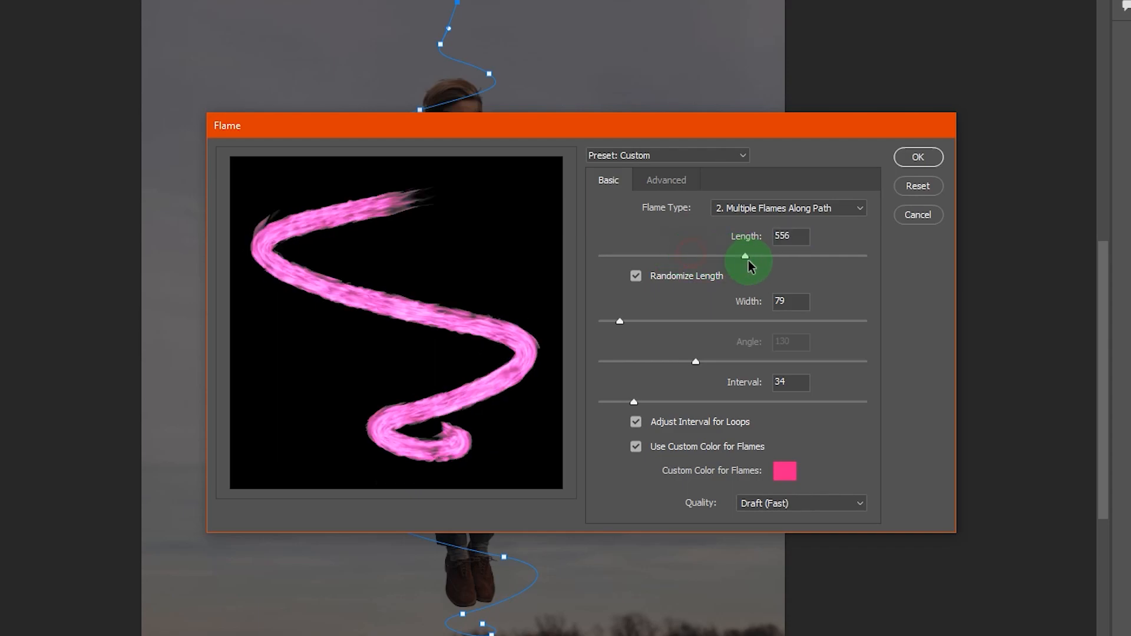
{"action": "left_click_drag", "start_coordinate": [748, 257], "coordinate": [740, 257]}
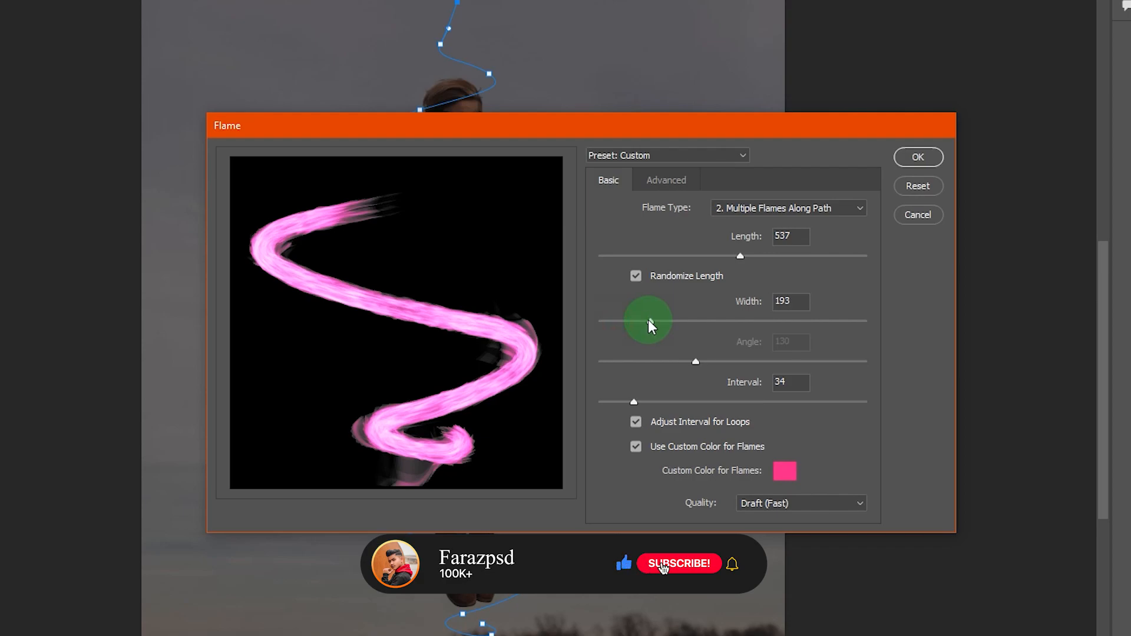
{"action": "left_click_drag", "start_coordinate": [647, 319], "coordinate": [617, 321]}
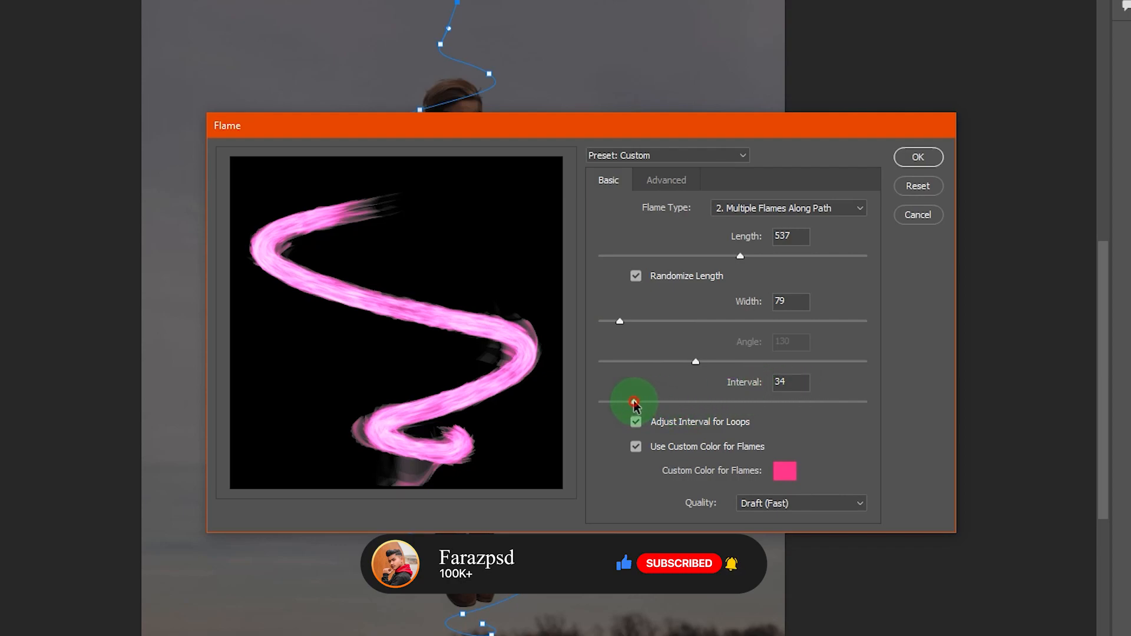
{"action": "left_click_drag", "start_coordinate": [634, 402], "coordinate": [738, 402]}
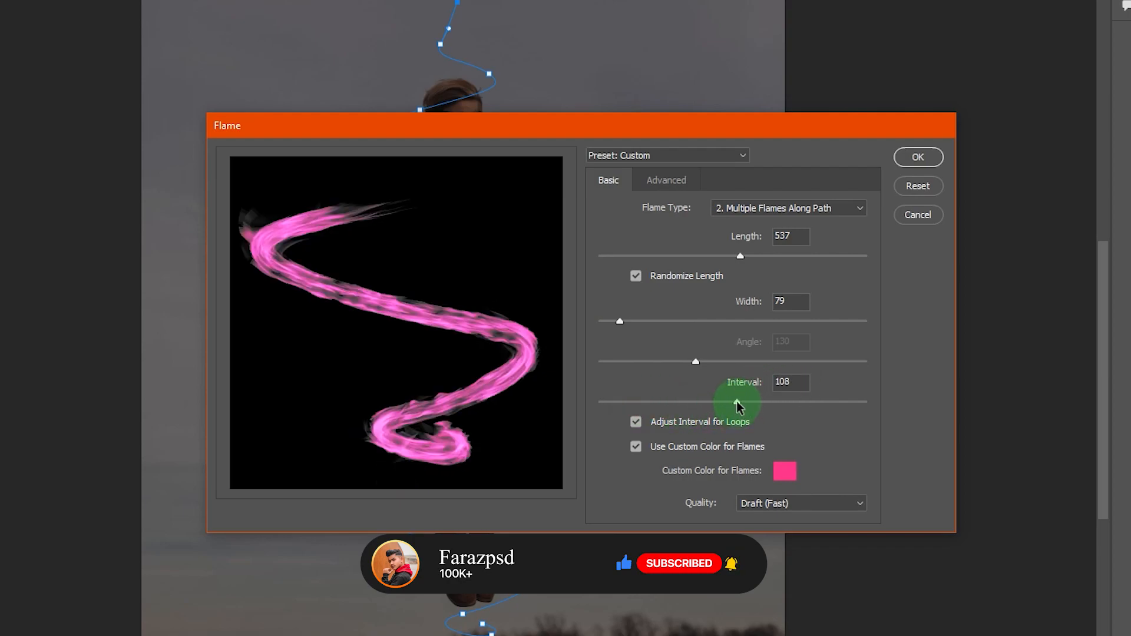
{"action": "left_click_drag", "start_coordinate": [737, 402], "coordinate": [662, 402]}
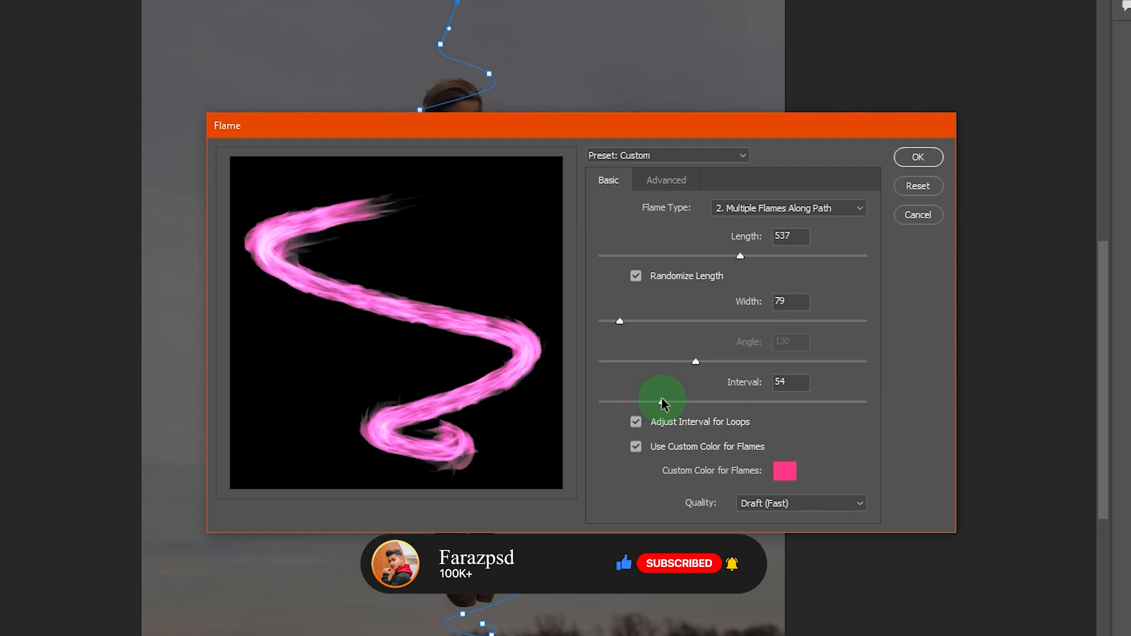
{"action": "left_click_drag", "start_coordinate": [663, 401], "coordinate": [666, 401]}
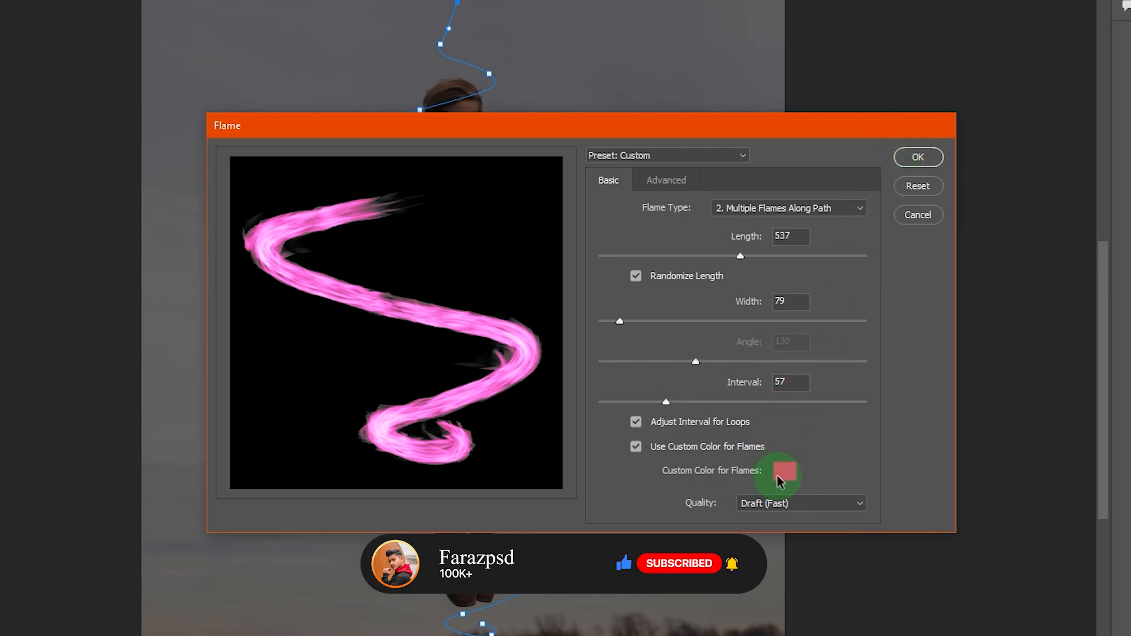
{"action": "left_click", "coordinate": [778, 475]}
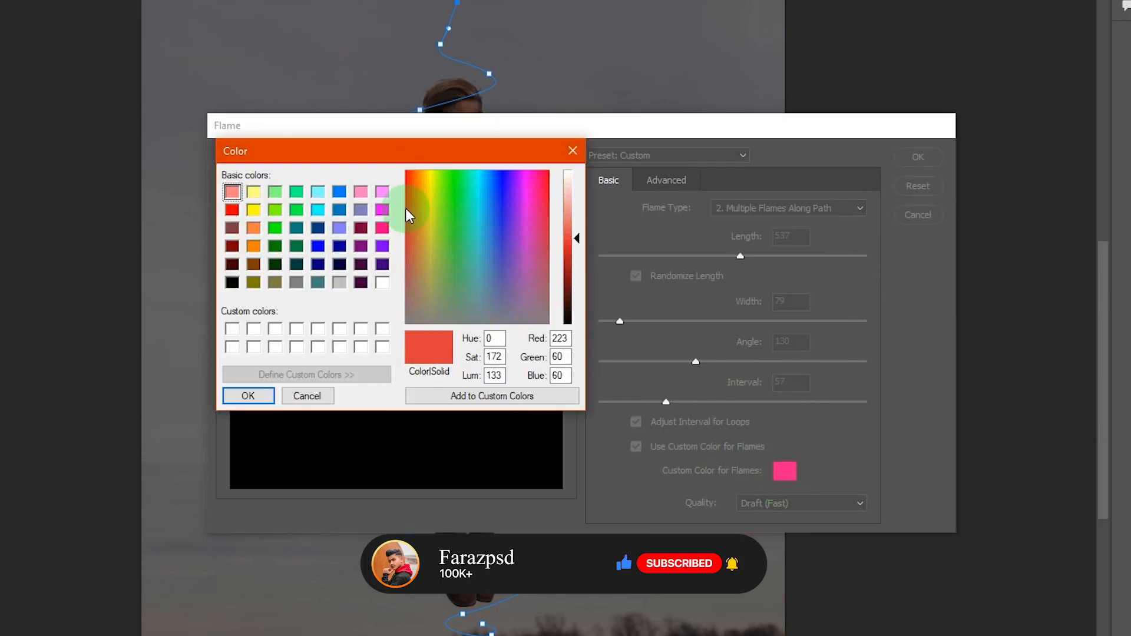
{"action": "left_click", "coordinate": [520, 184]}
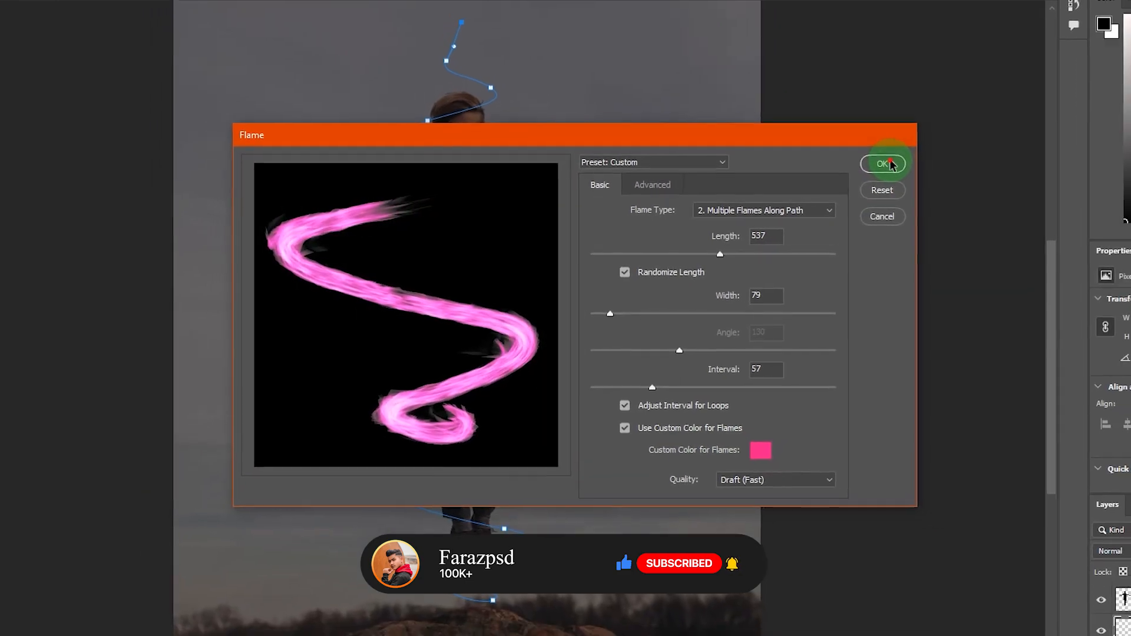
{"action": "left_click", "coordinate": [883, 164]}
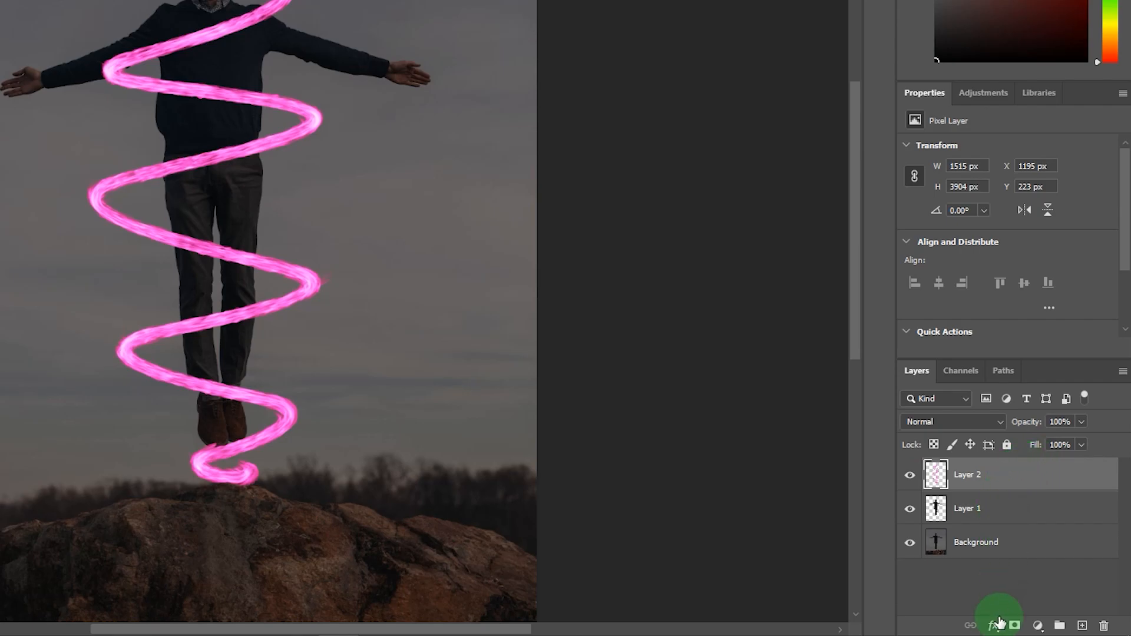
Mask Layer 2 using the man's outline so the flames pass behind his body.
{"action": "left_click", "coordinate": [1015, 625]}
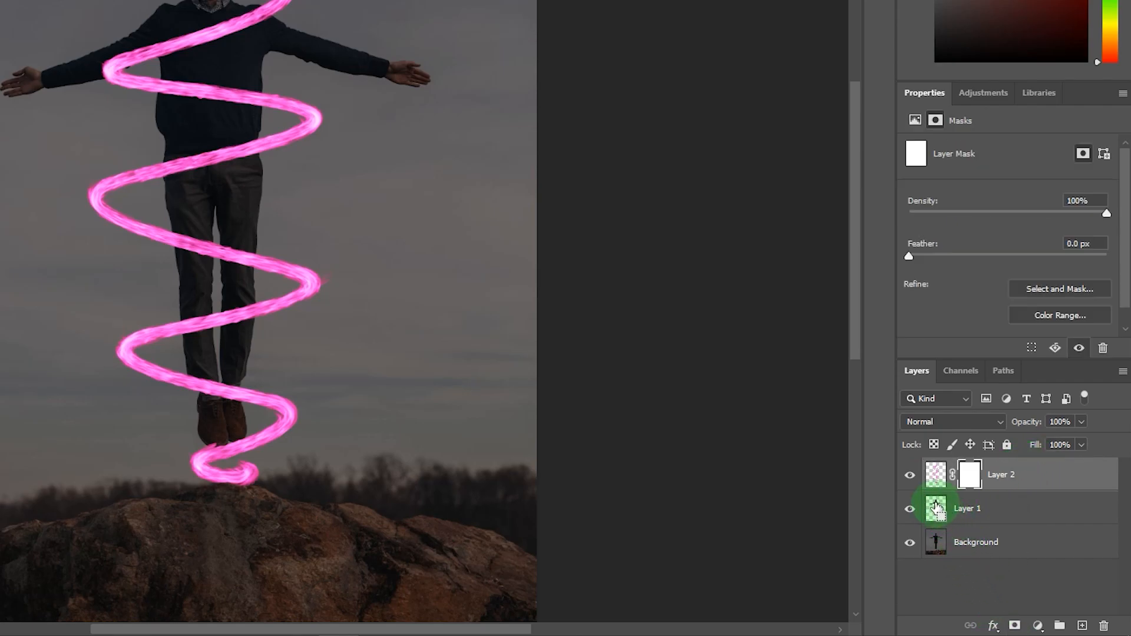
{"action": "left_click", "coordinate": [936, 474]}
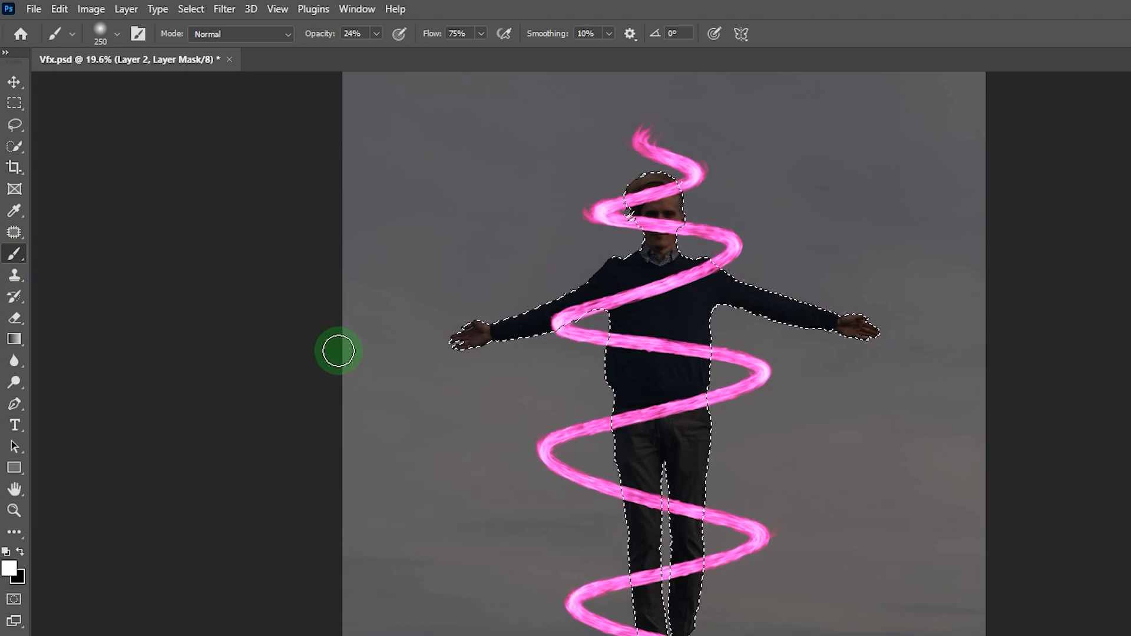
{"action": "mouse_move", "coordinate": [463, 563]}
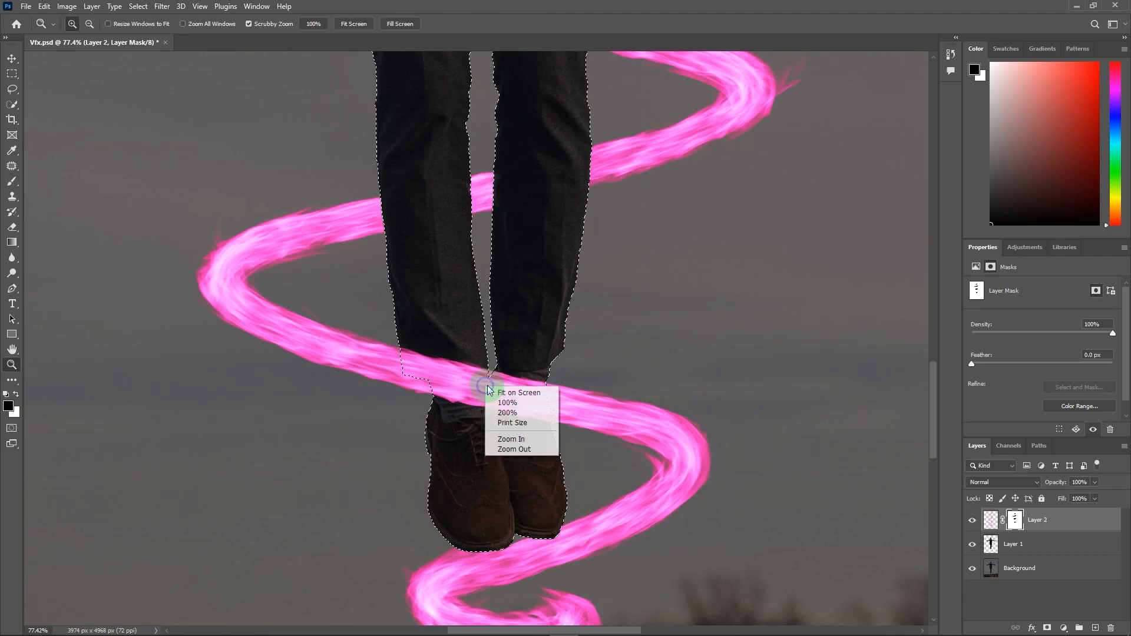
{"action": "left_click", "coordinate": [519, 392]}
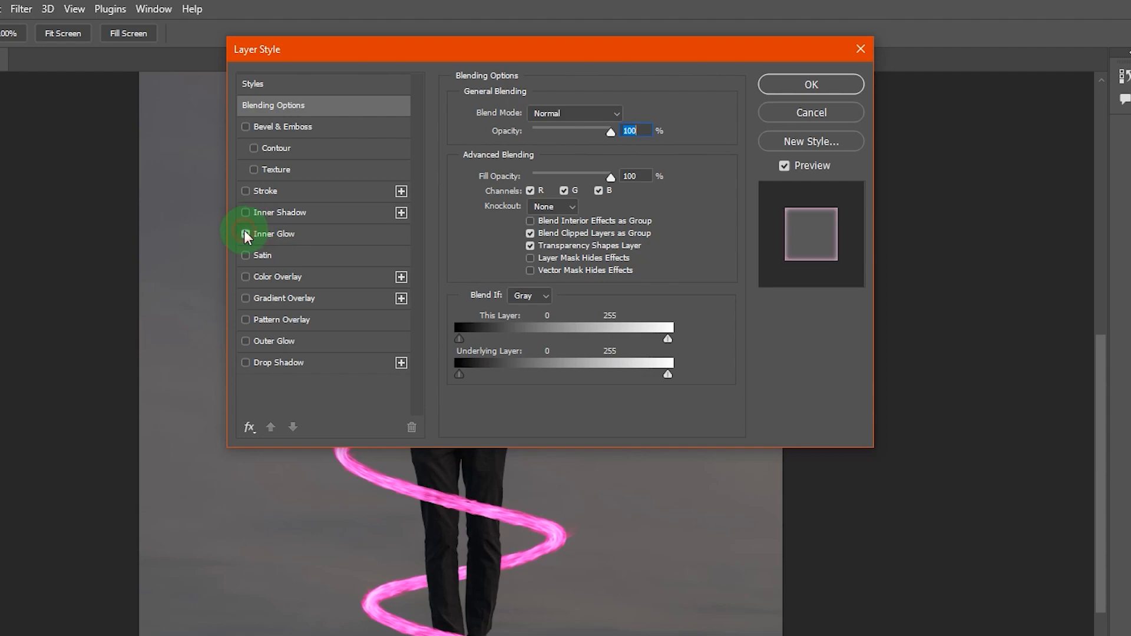
Add an inner glow and a 136 px outer glow with 75% range to the spiral.
{"action": "left_click", "coordinate": [246, 234]}
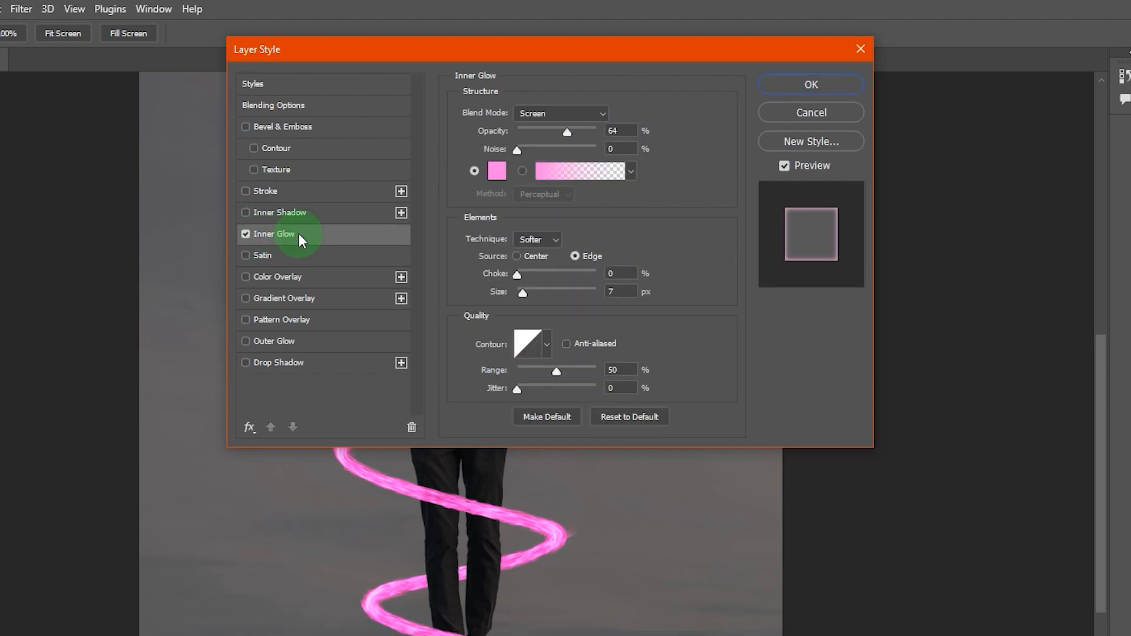
{"action": "left_click_drag", "start_coordinate": [565, 130], "coordinate": [569, 136]}
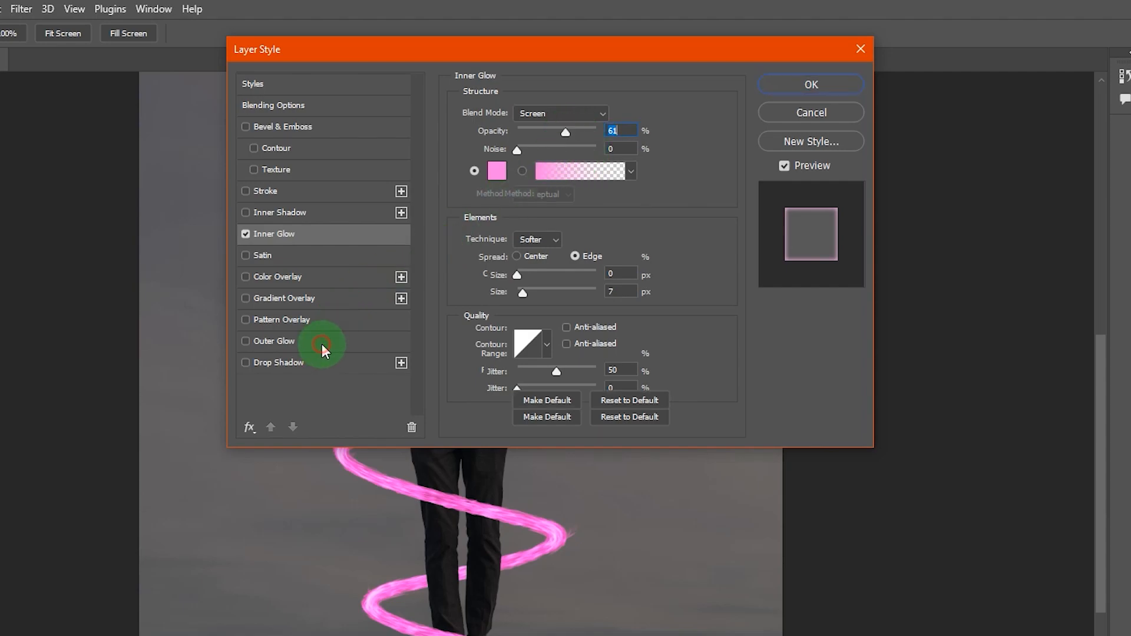
{"action": "left_click", "coordinate": [277, 341]}
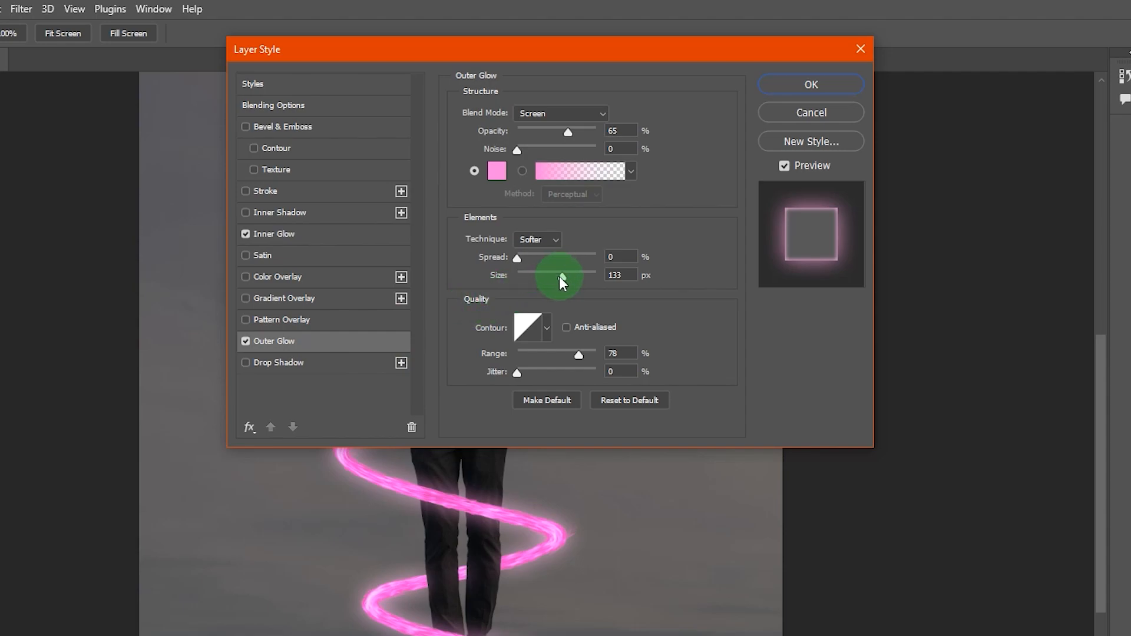
{"action": "left_click_drag", "start_coordinate": [567, 278], "coordinate": [556, 278]}
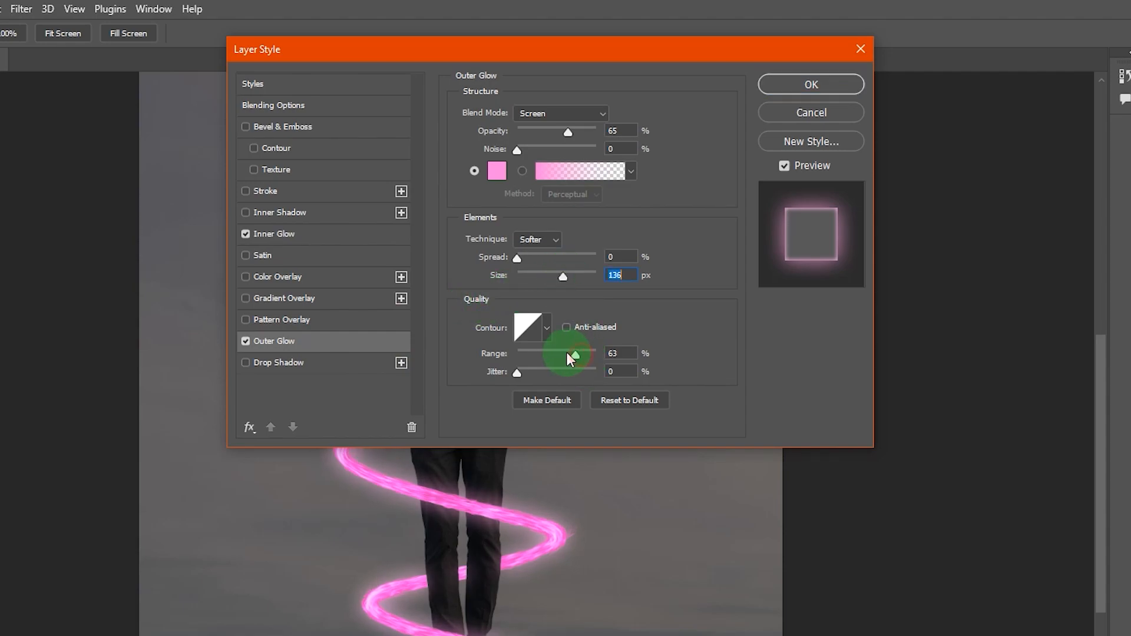
{"action": "left_click_drag", "start_coordinate": [569, 356], "coordinate": [577, 356]}
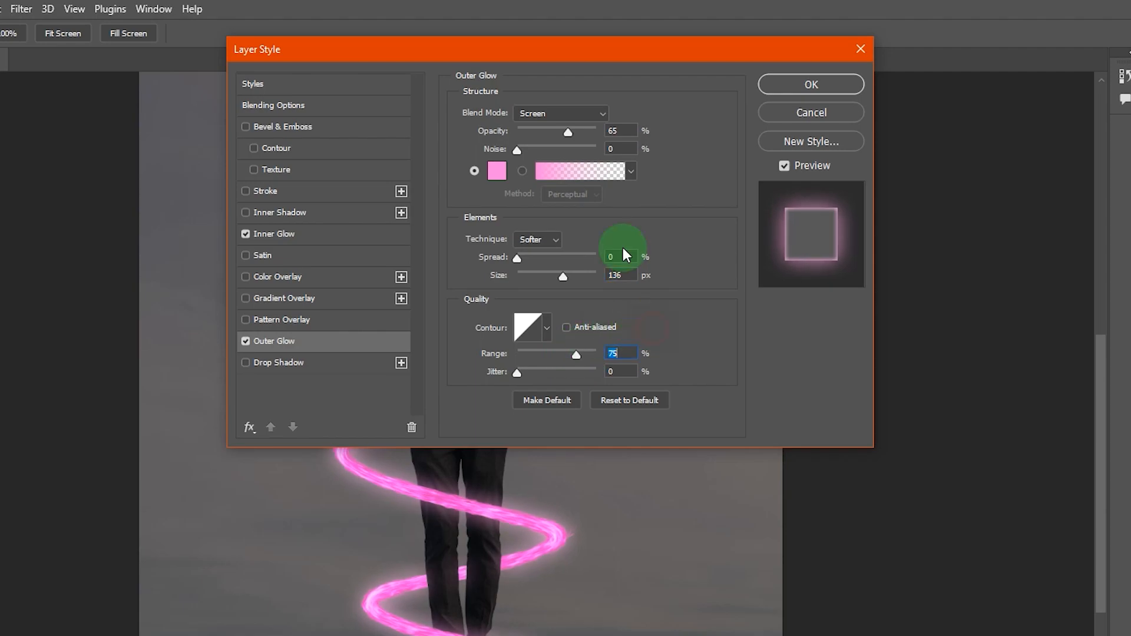
{"action": "left_click", "coordinate": [810, 84]}
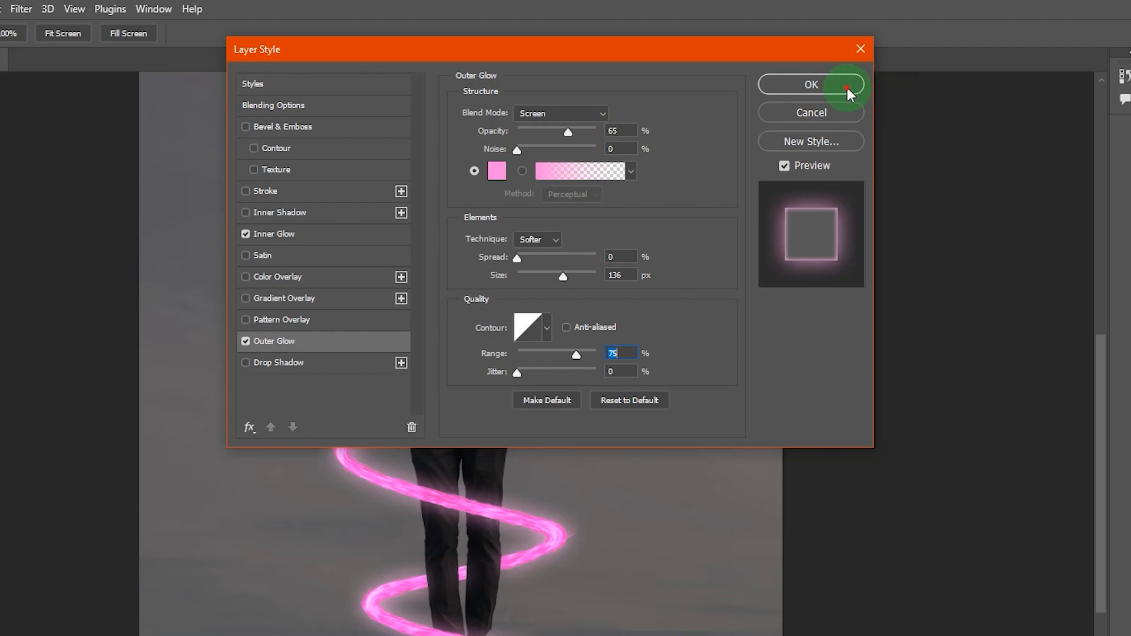
{"action": "left_click", "coordinate": [811, 85]}
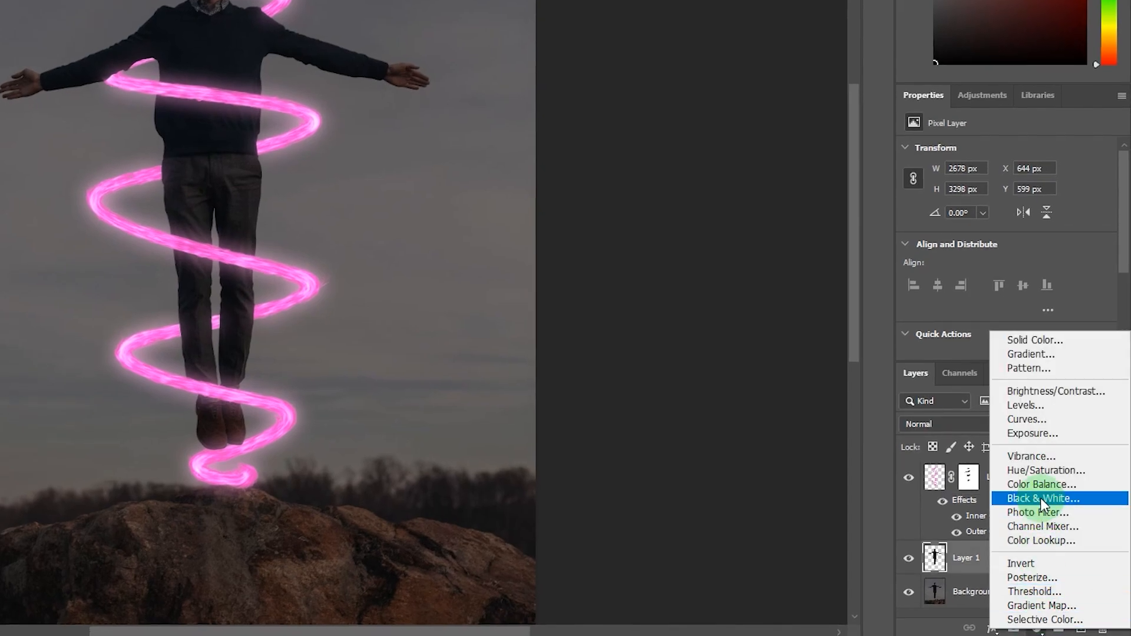
Add a colorized Hue/Saturation layer with hue 302 and saturation 78.
{"action": "left_click", "coordinate": [1045, 471]}
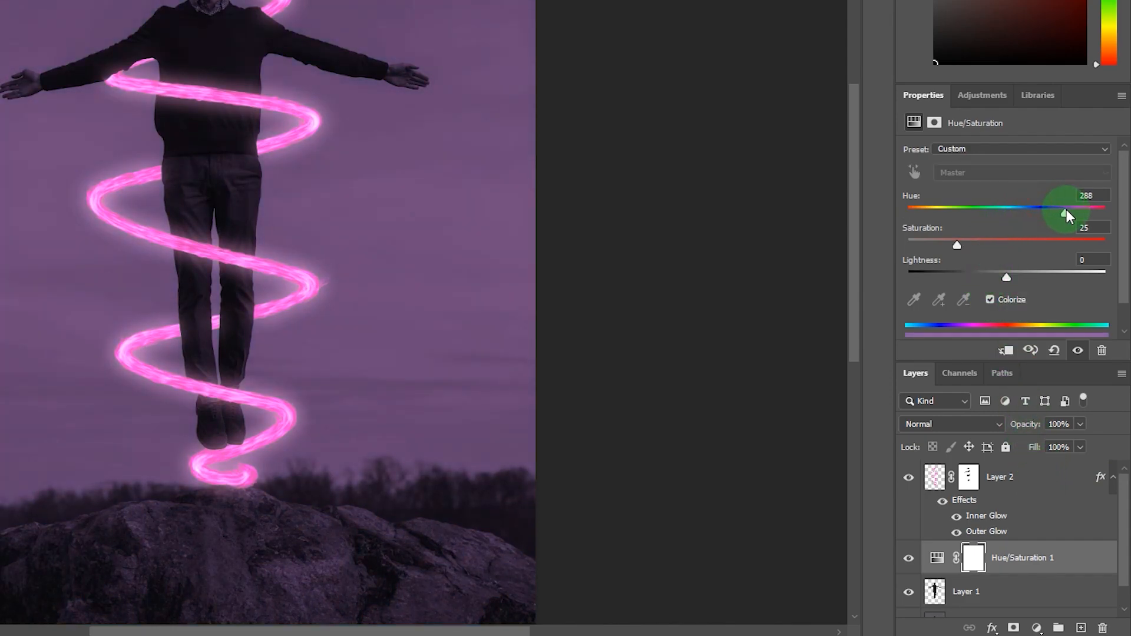
{"action": "left_click_drag", "start_coordinate": [1068, 209], "coordinate": [1073, 213]}
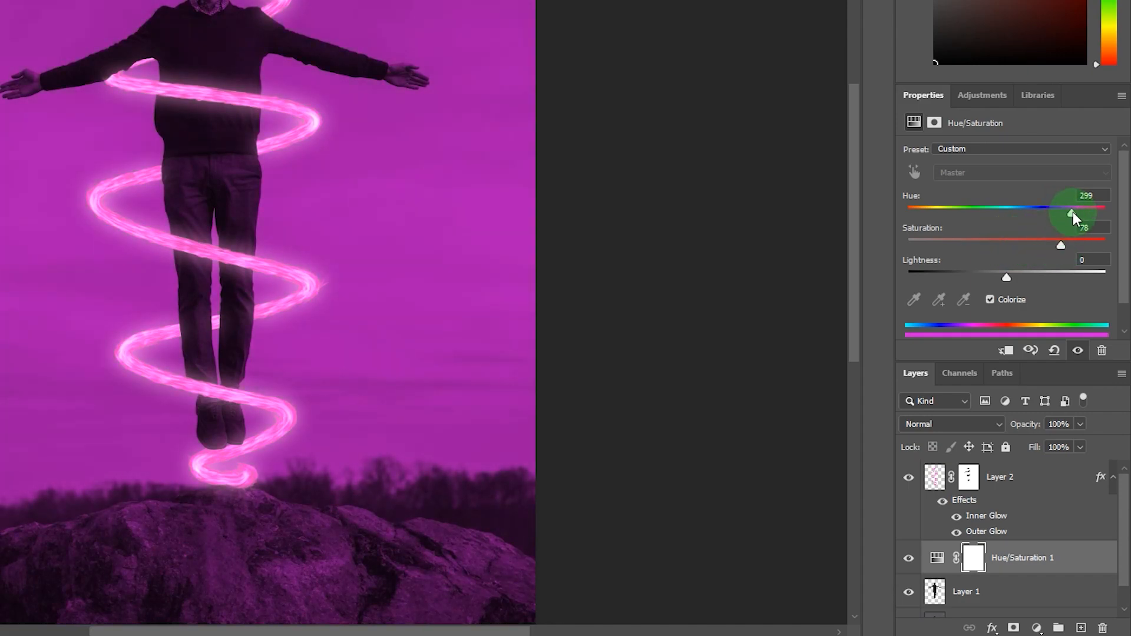
{"action": "left_click_drag", "start_coordinate": [1071, 215], "coordinate": [1075, 215]}
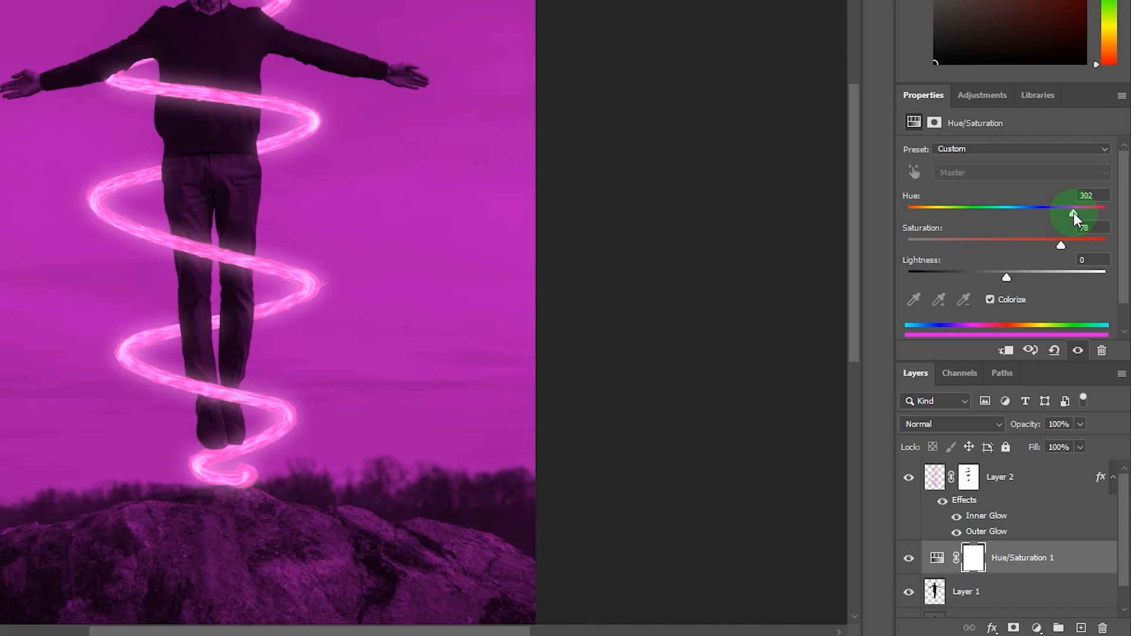
{"action": "left_click_drag", "start_coordinate": [1007, 277], "coordinate": [1061, 277]}
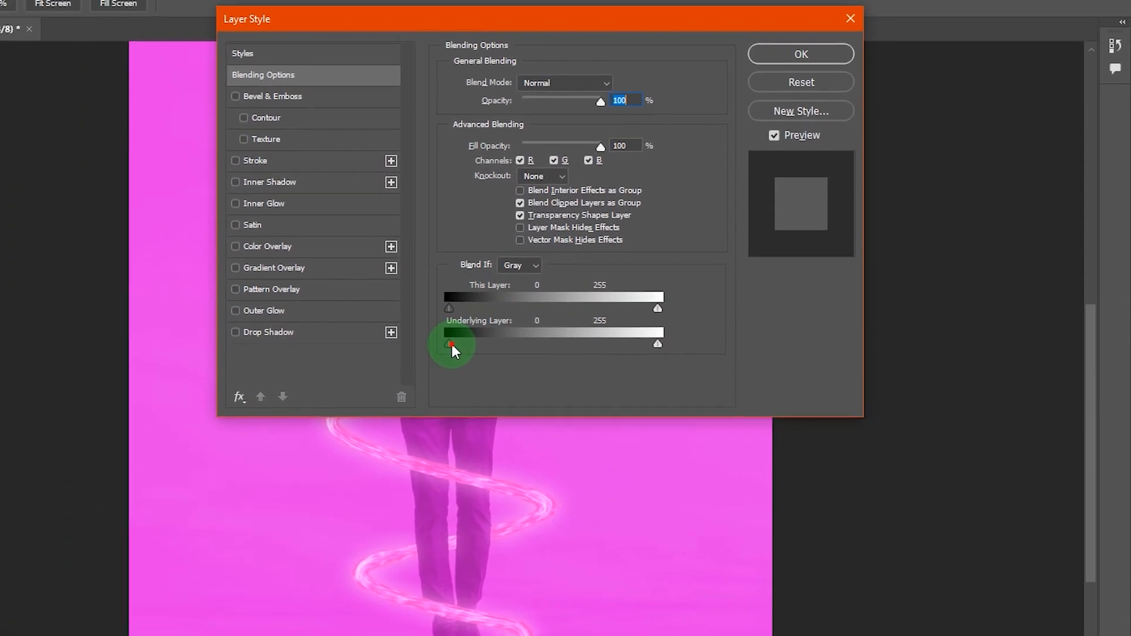
Split the Underlying Layer black slider to 0/30 in Blending Options and apply.
{"action": "left_click_drag", "start_coordinate": [448, 345], "coordinate": [479, 373]}
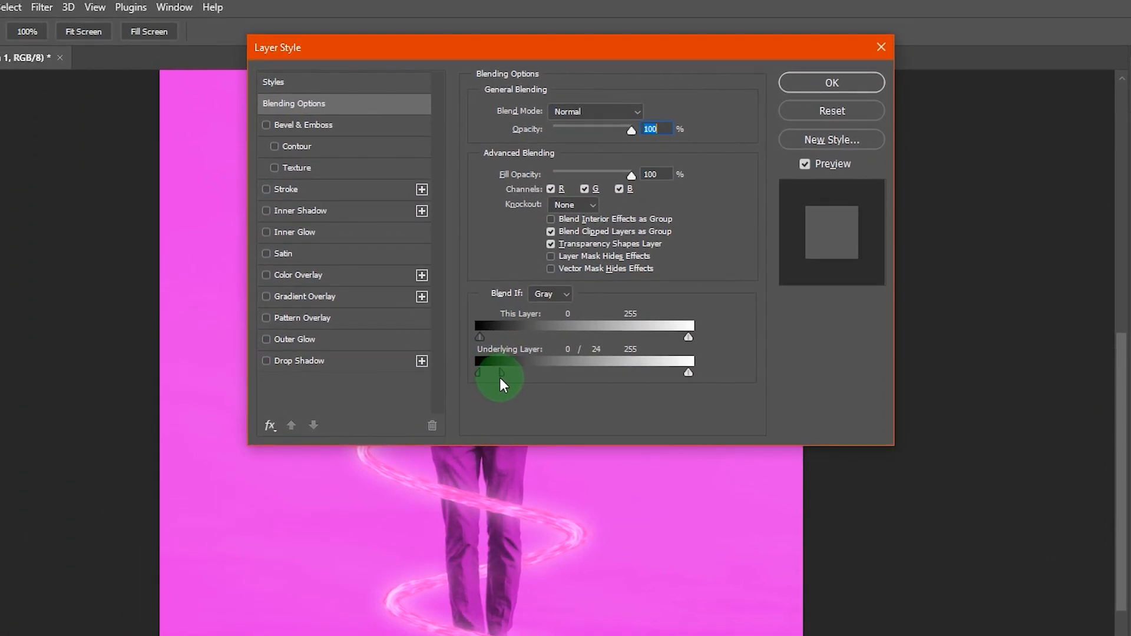
{"action": "left_click_drag", "start_coordinate": [477, 372], "coordinate": [479, 372]}
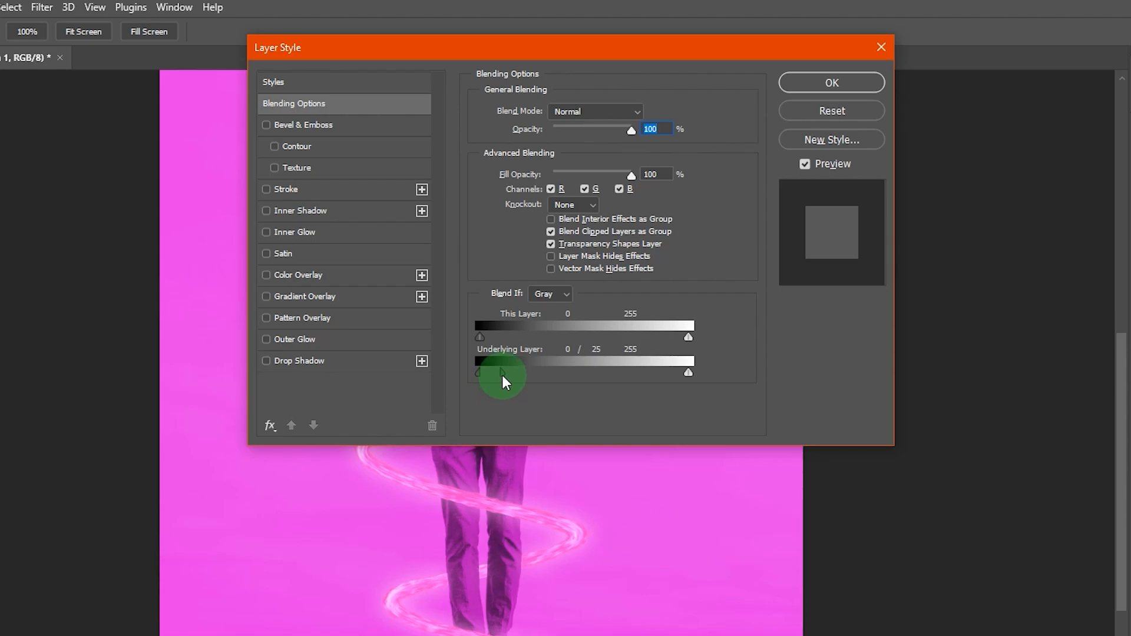
{"action": "left_click_drag", "start_coordinate": [478, 373], "coordinate": [507, 373]}
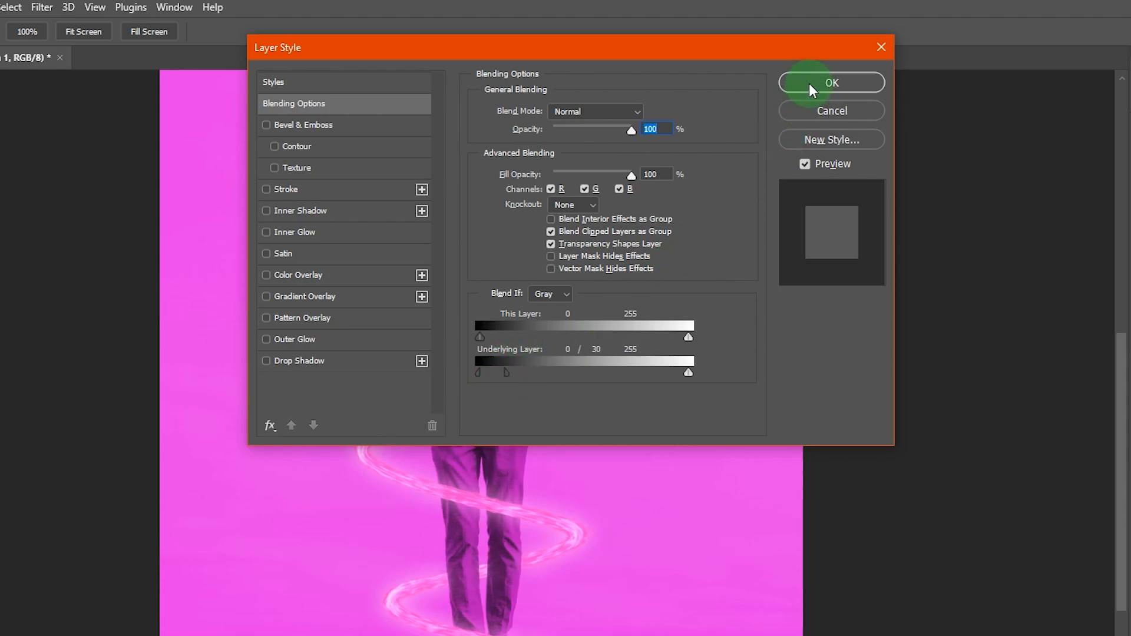
{"action": "left_click", "coordinate": [831, 82]}
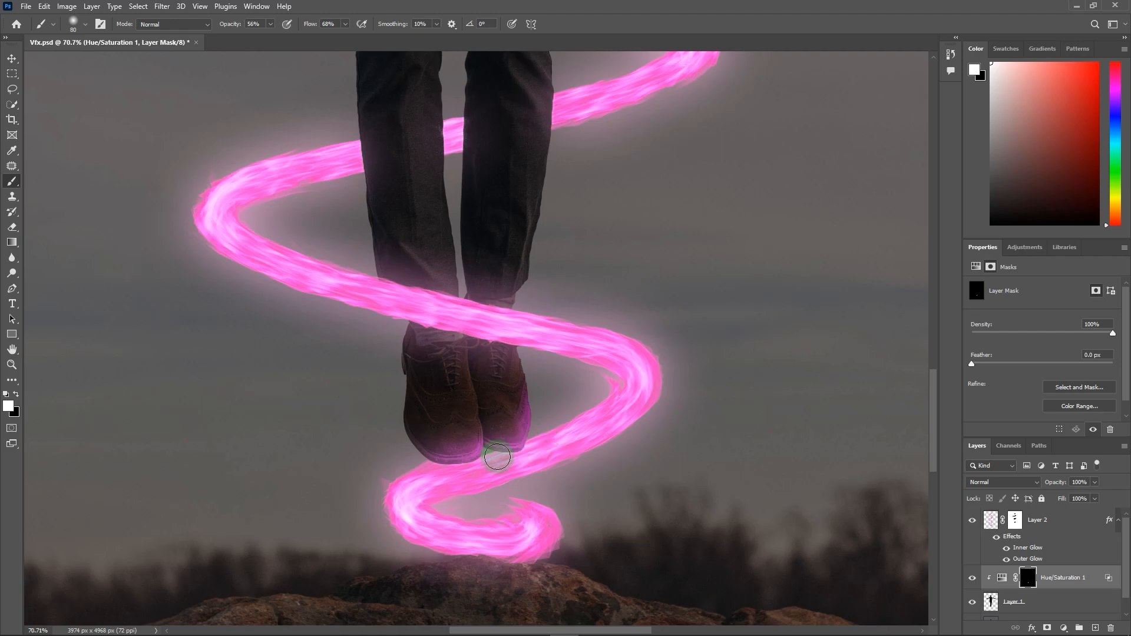
Paint white on the tint mask over the man's shoes and hair.
{"action": "left_click_drag", "start_coordinate": [496, 456], "coordinate": [449, 495]}
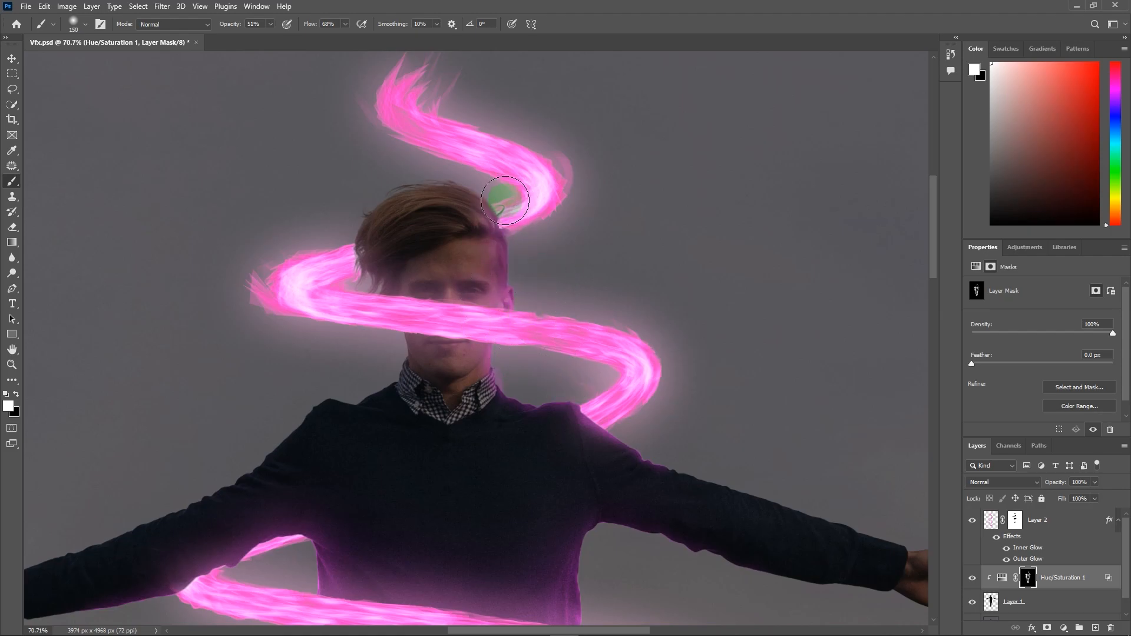
{"action": "left_click_drag", "start_coordinate": [505, 199], "coordinate": [331, 292]}
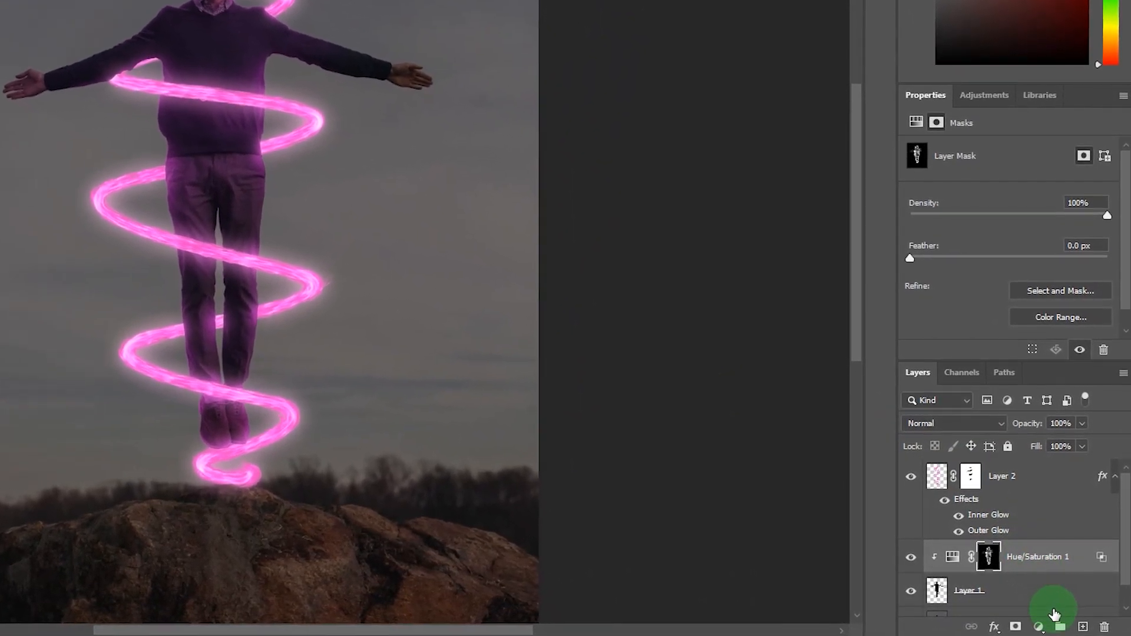
Add a Curves layer with lifted midtones and invert its mask to hide it.
{"action": "left_click", "coordinate": [1055, 607]}
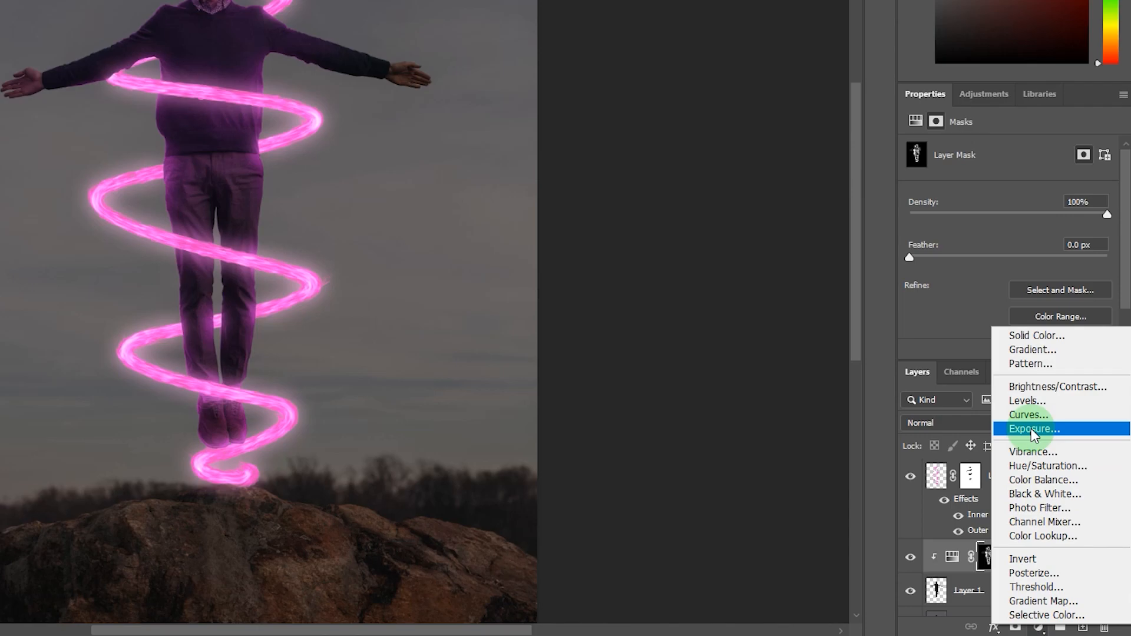
{"action": "left_click", "coordinate": [1028, 415]}
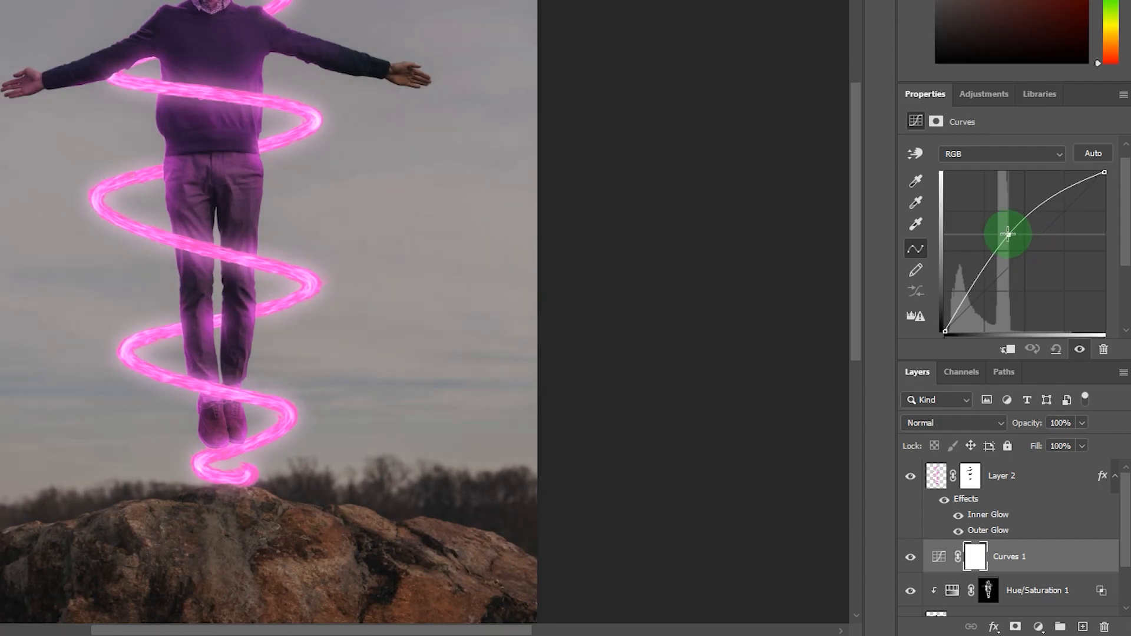
{"action": "left_click_drag", "start_coordinate": [1010, 235], "coordinate": [1003, 228]}
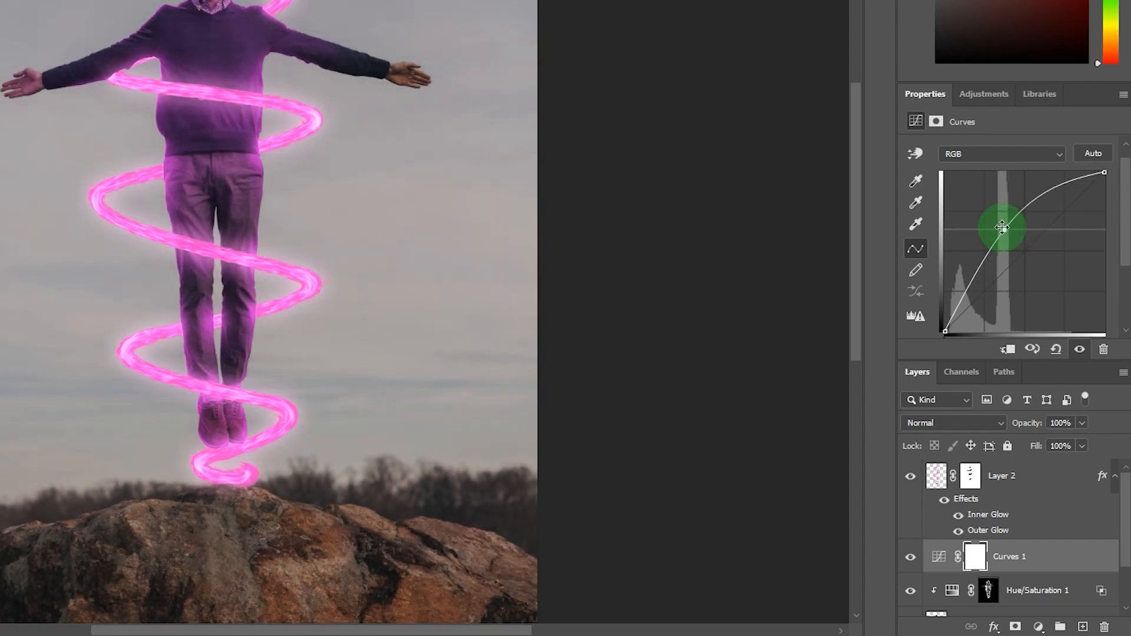
{"action": "left_click", "coordinate": [976, 556]}
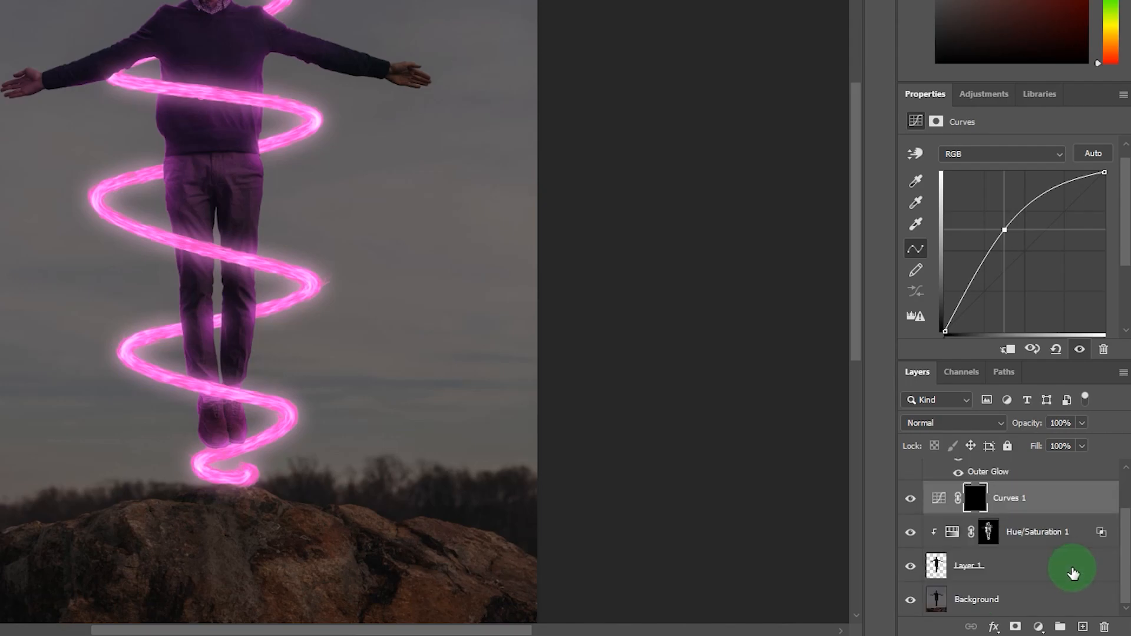
{"action": "left_click", "coordinate": [976, 498]}
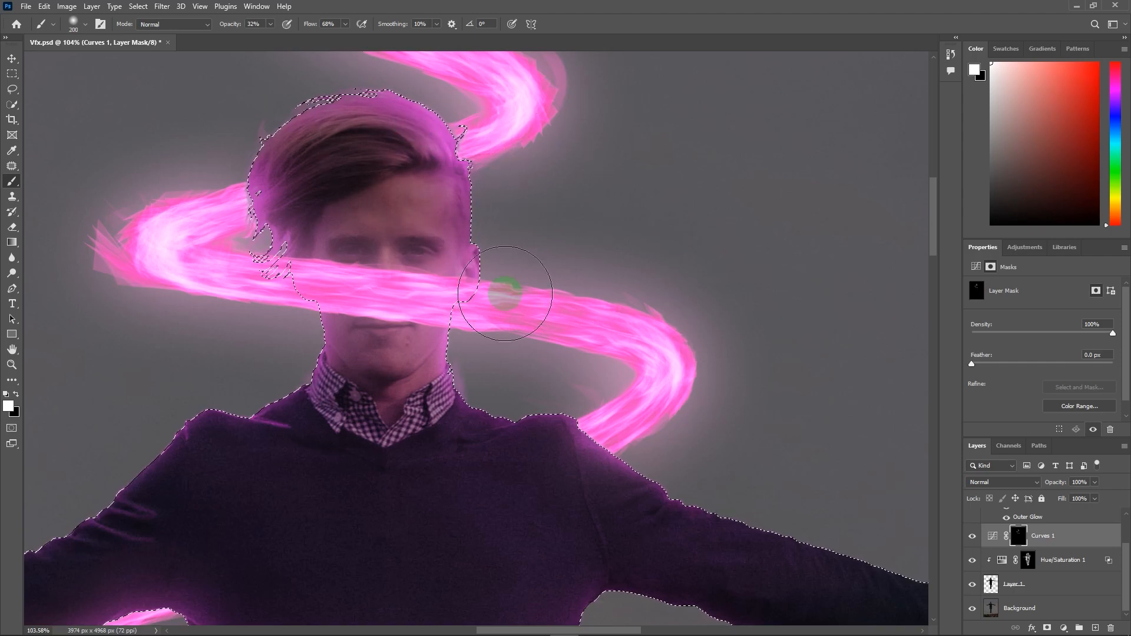
Zoom in on the man's legs and shoes to refine the Curves brightening.
{"action": "scroll", "scroll_direction": "down", "scroll_amount": 3}
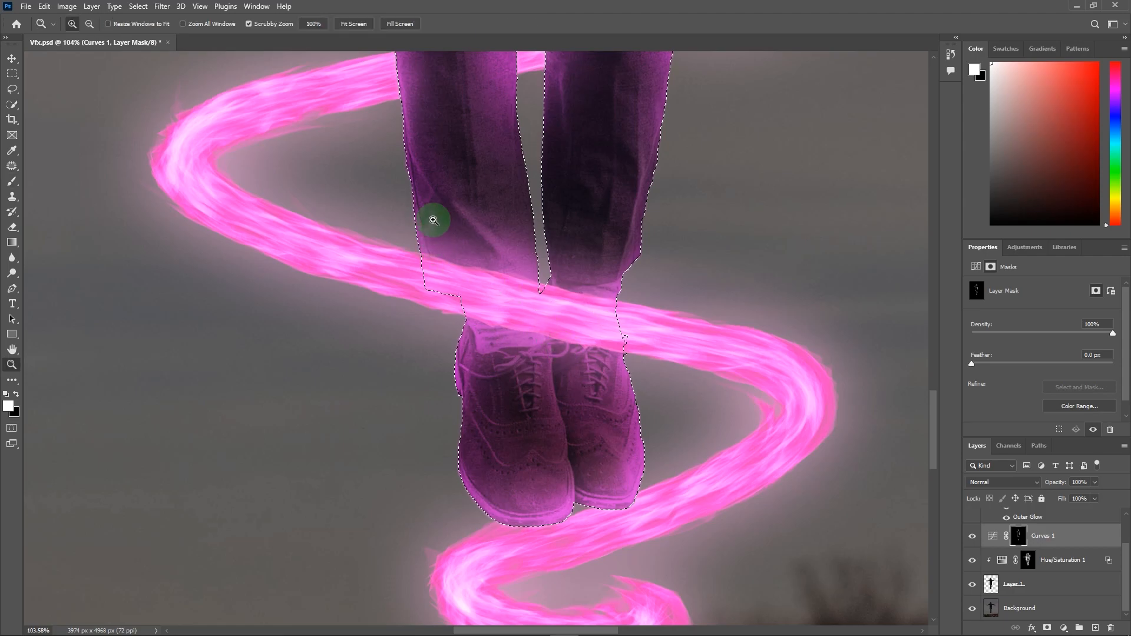
{"action": "left_click", "coordinate": [353, 23]}
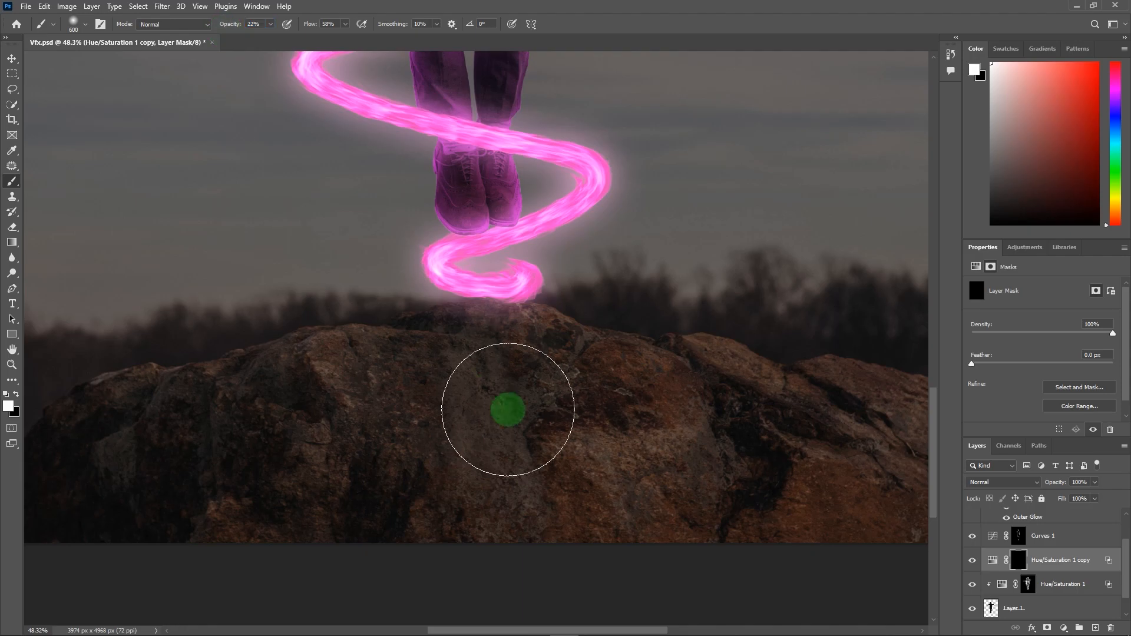
Paint white on the Hue/Saturation copy's mask over the rock top, edge and centre.
{"action": "left_click_drag", "start_coordinate": [508, 410], "coordinate": [699, 469]}
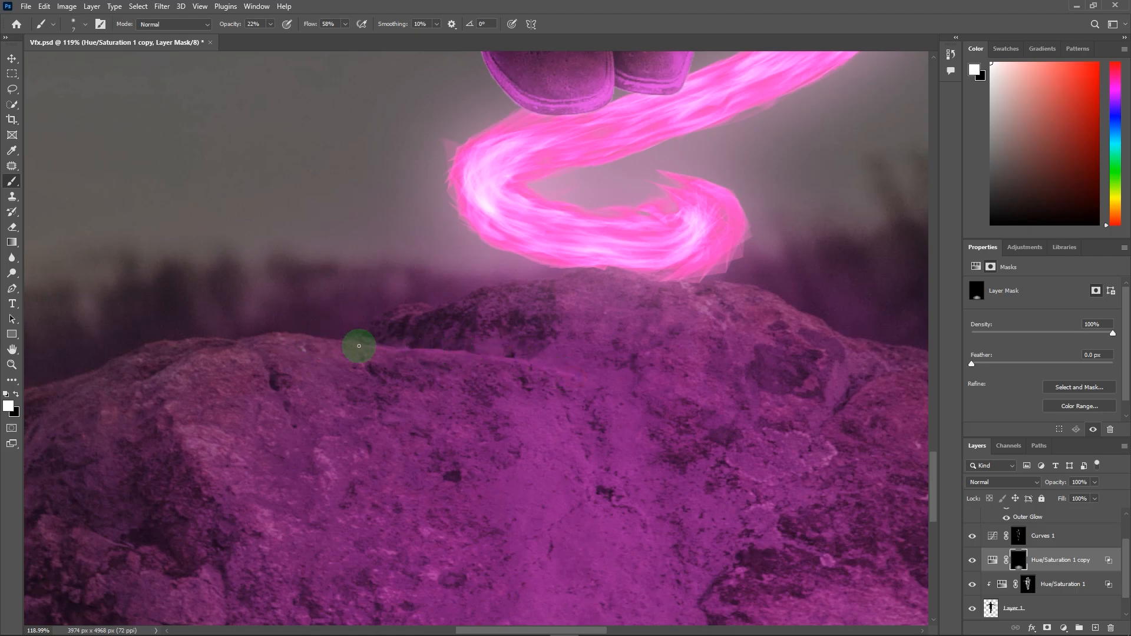
{"action": "left_click_drag", "start_coordinate": [360, 346], "coordinate": [547, 350]}
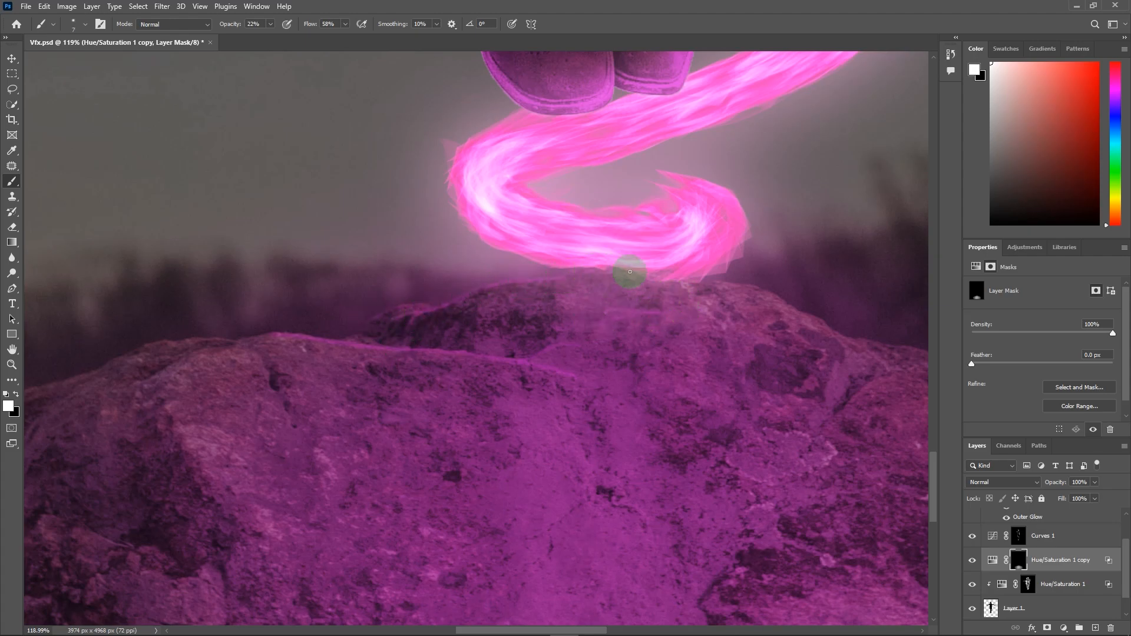
{"action": "left_click_drag", "start_coordinate": [630, 272], "coordinate": [597, 380]}
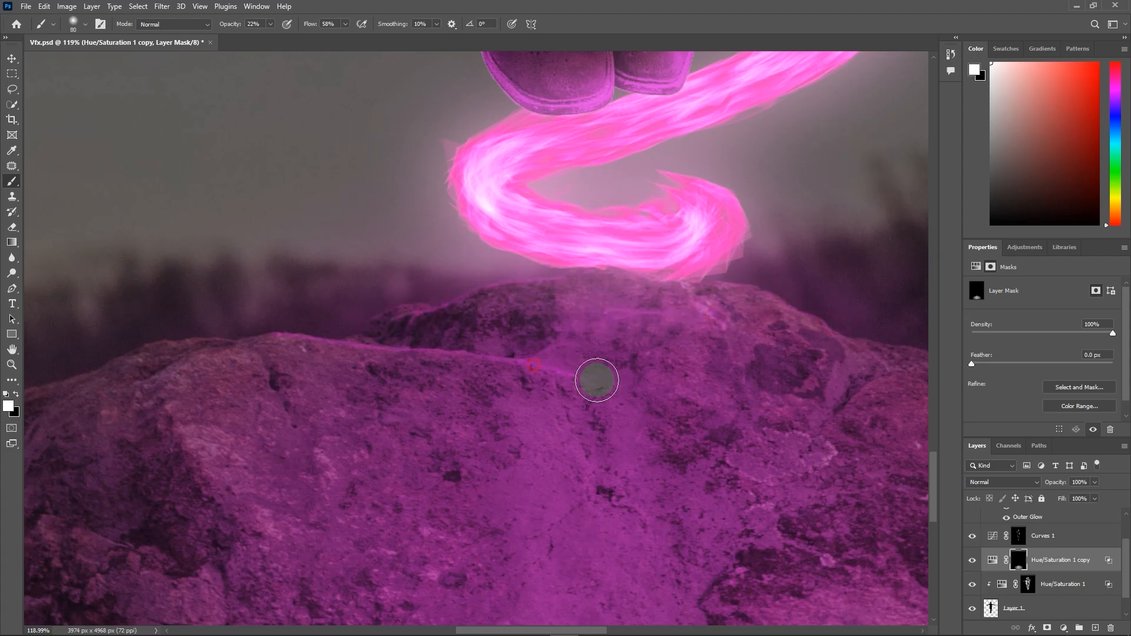
{"action": "left_click_drag", "start_coordinate": [597, 380], "coordinate": [184, 423]}
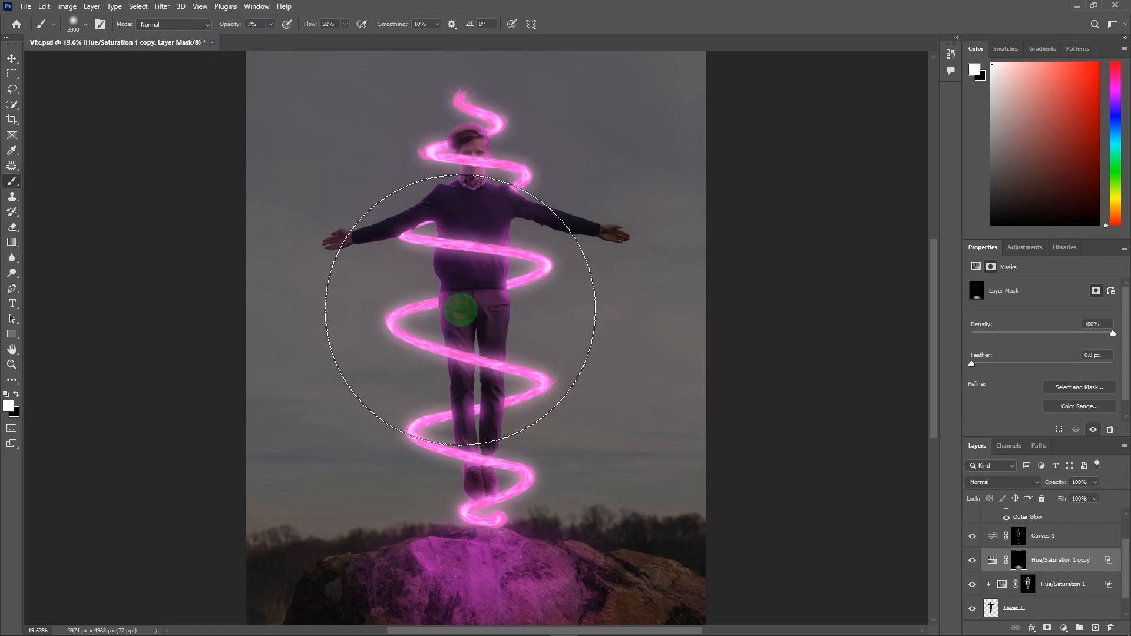
Brush a faint 7% magenta wash over the man's torso and legs.
{"action": "left_click_drag", "start_coordinate": [460, 312], "coordinate": [466, 483]}
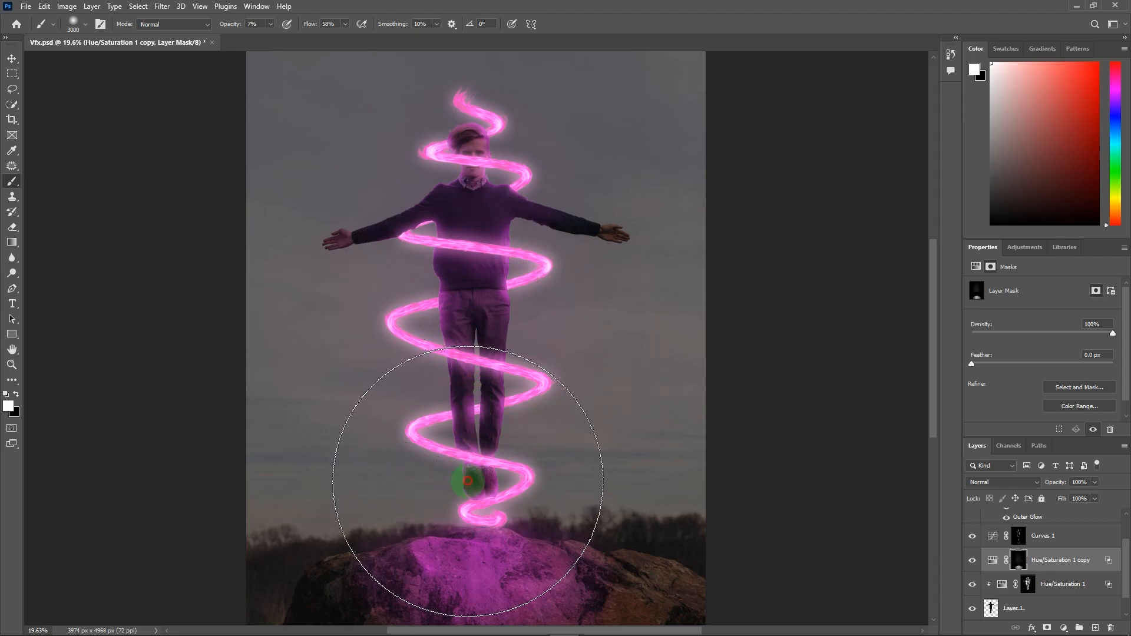